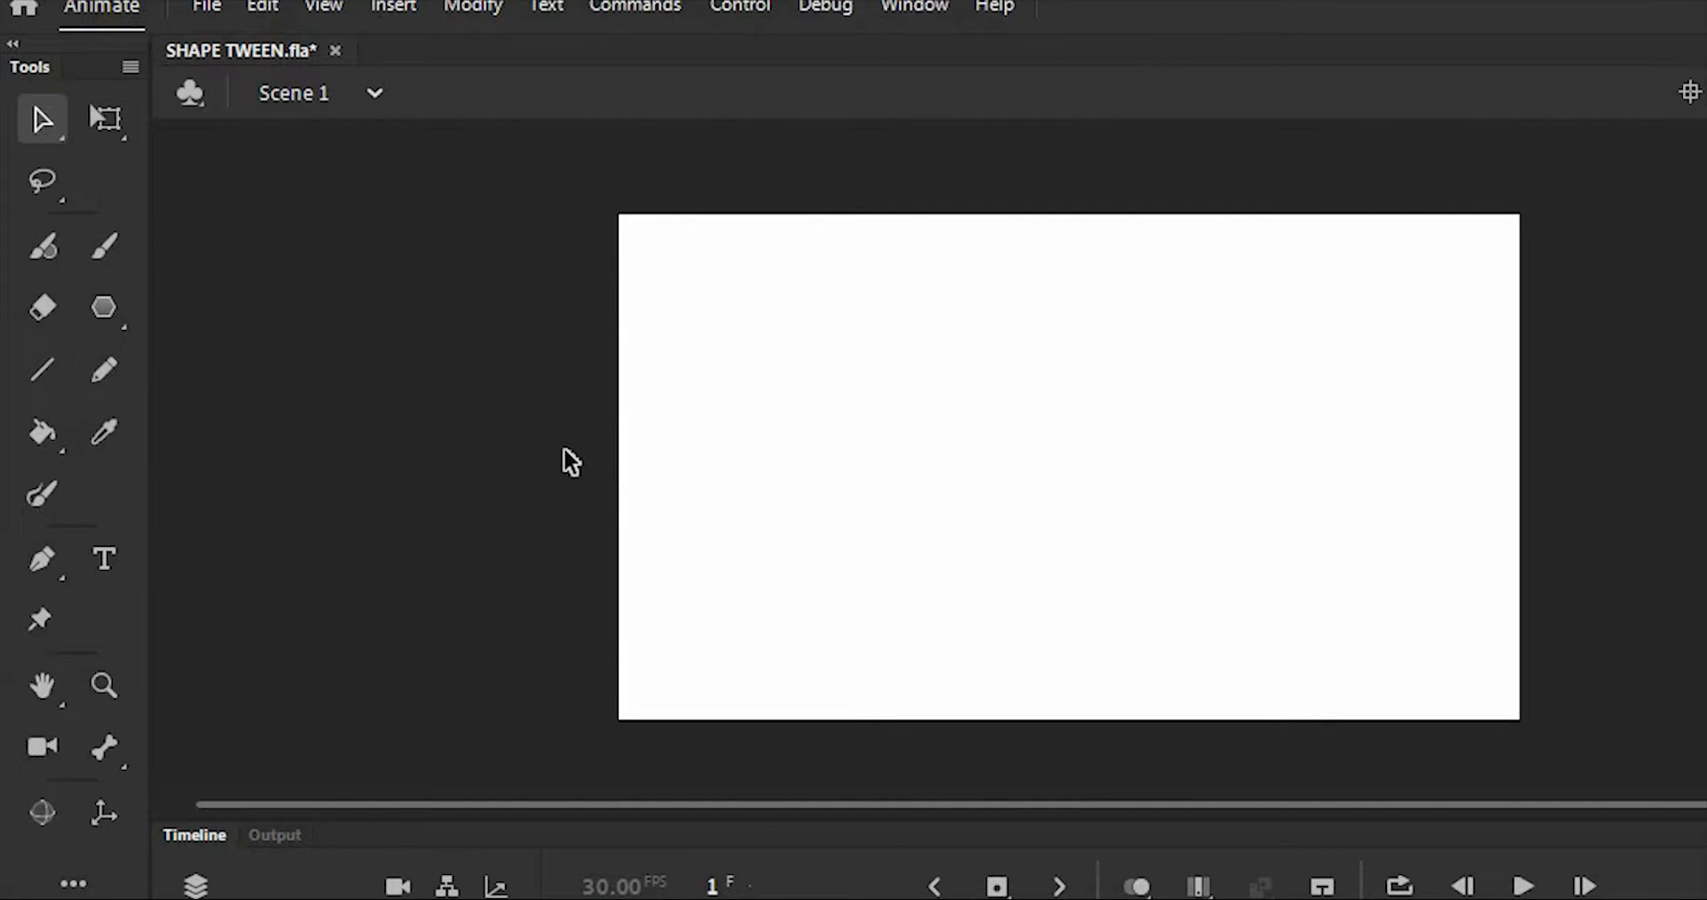
Pick the PolyStar Tool from the shape tool flyout
left_click(103, 308)
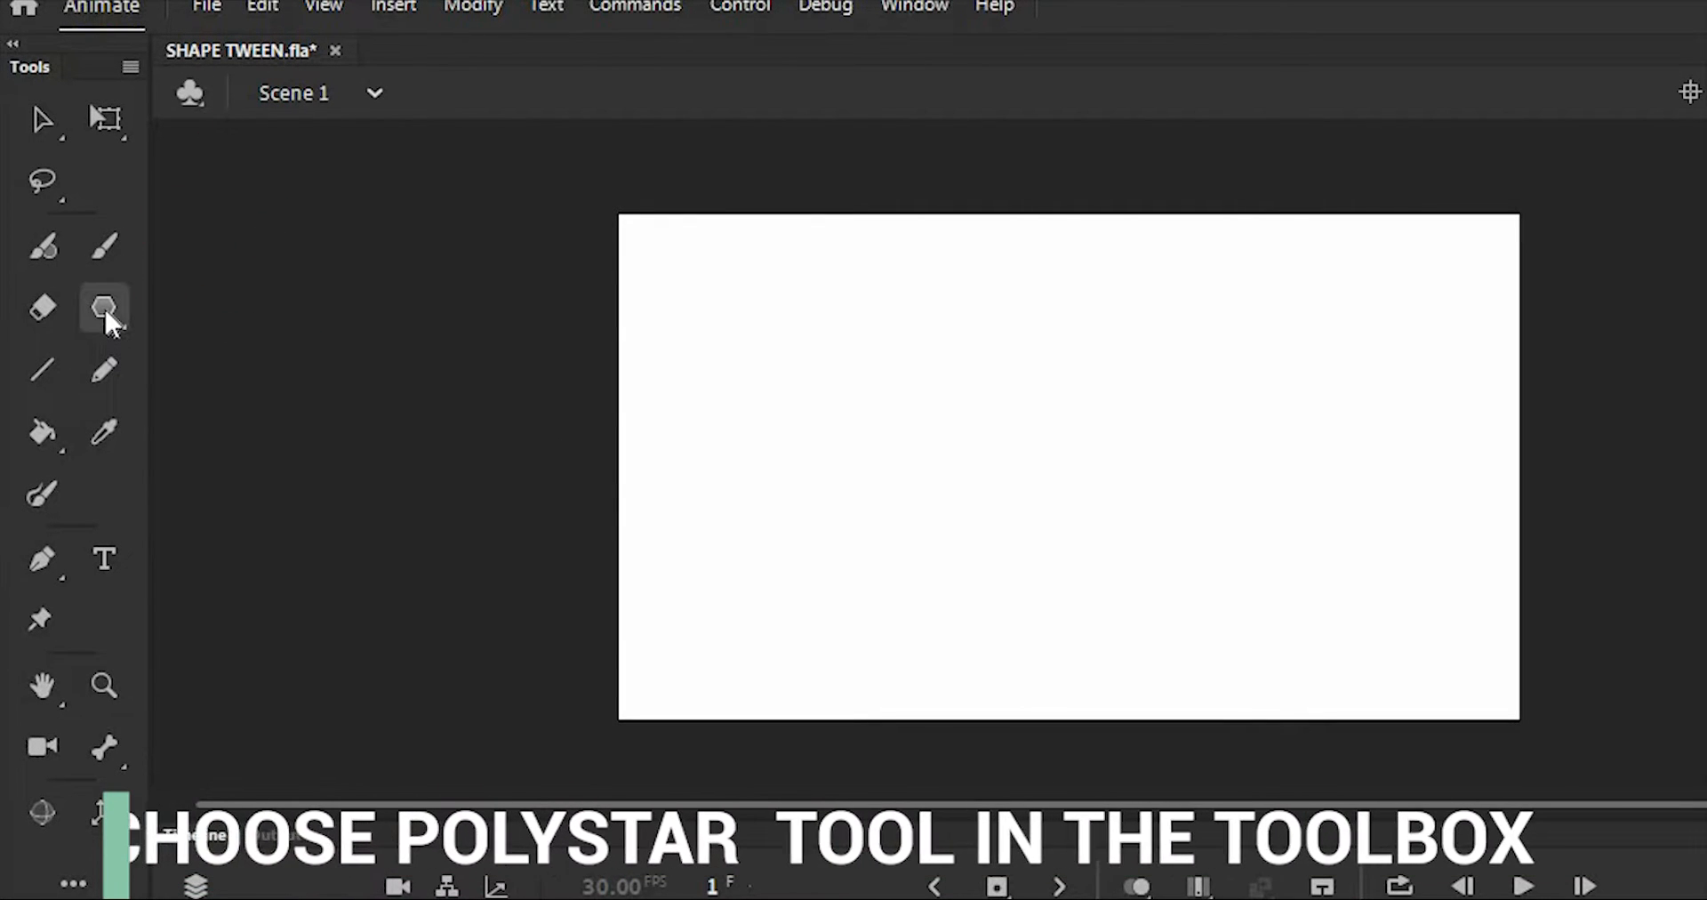
mouse_move(104, 309)
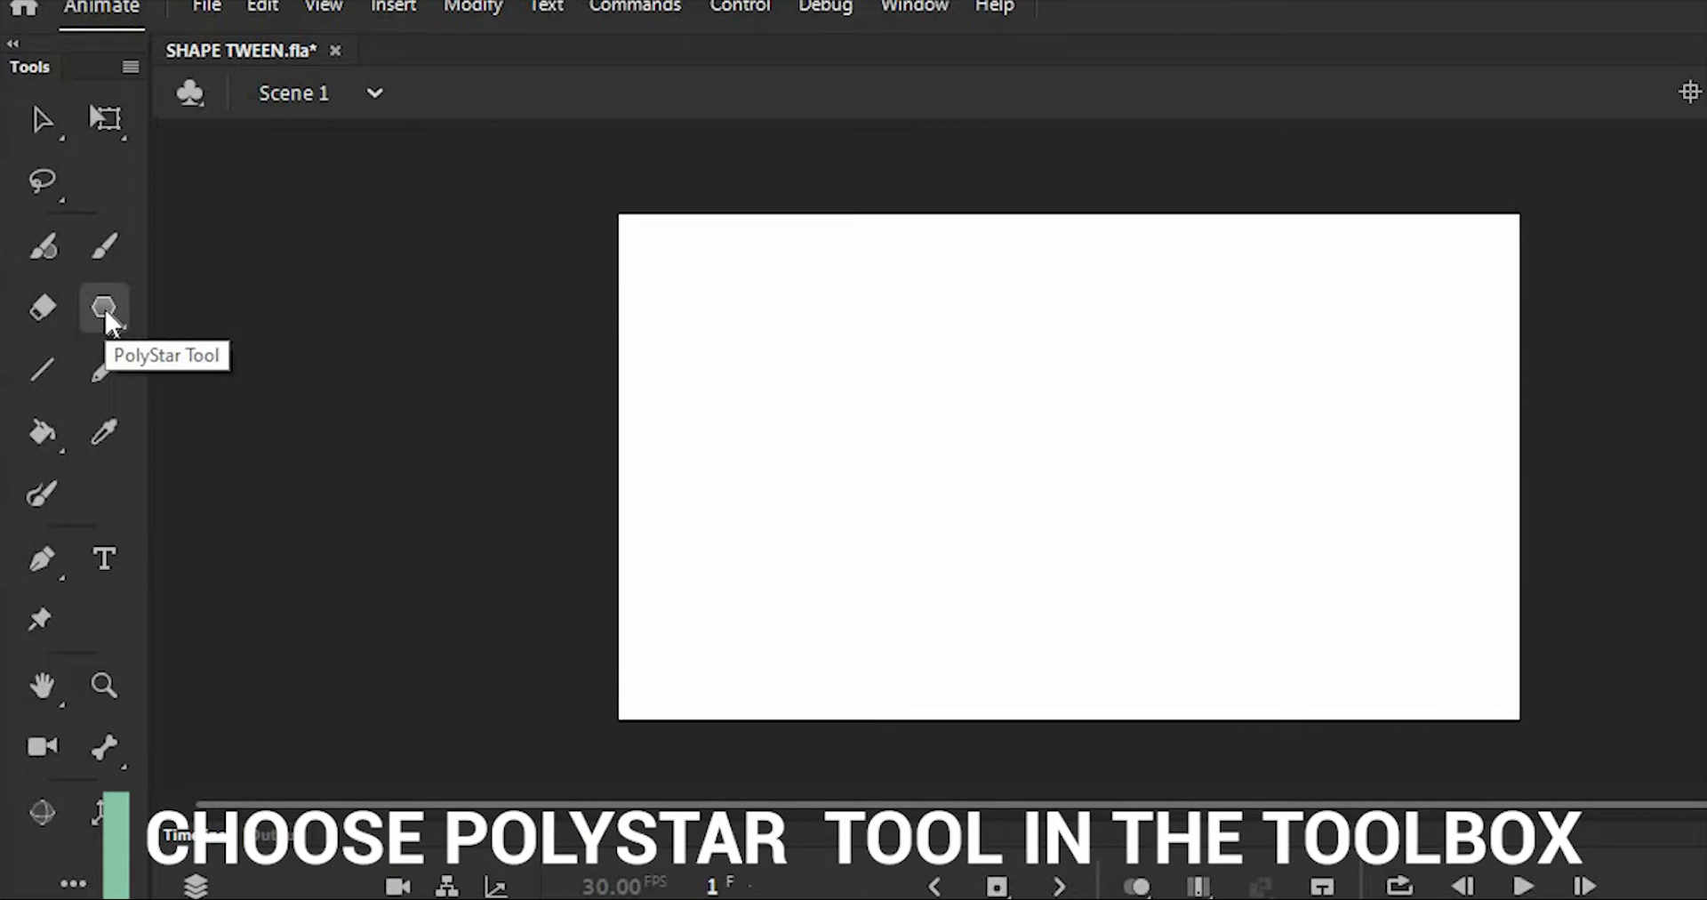
left_click(104, 308)
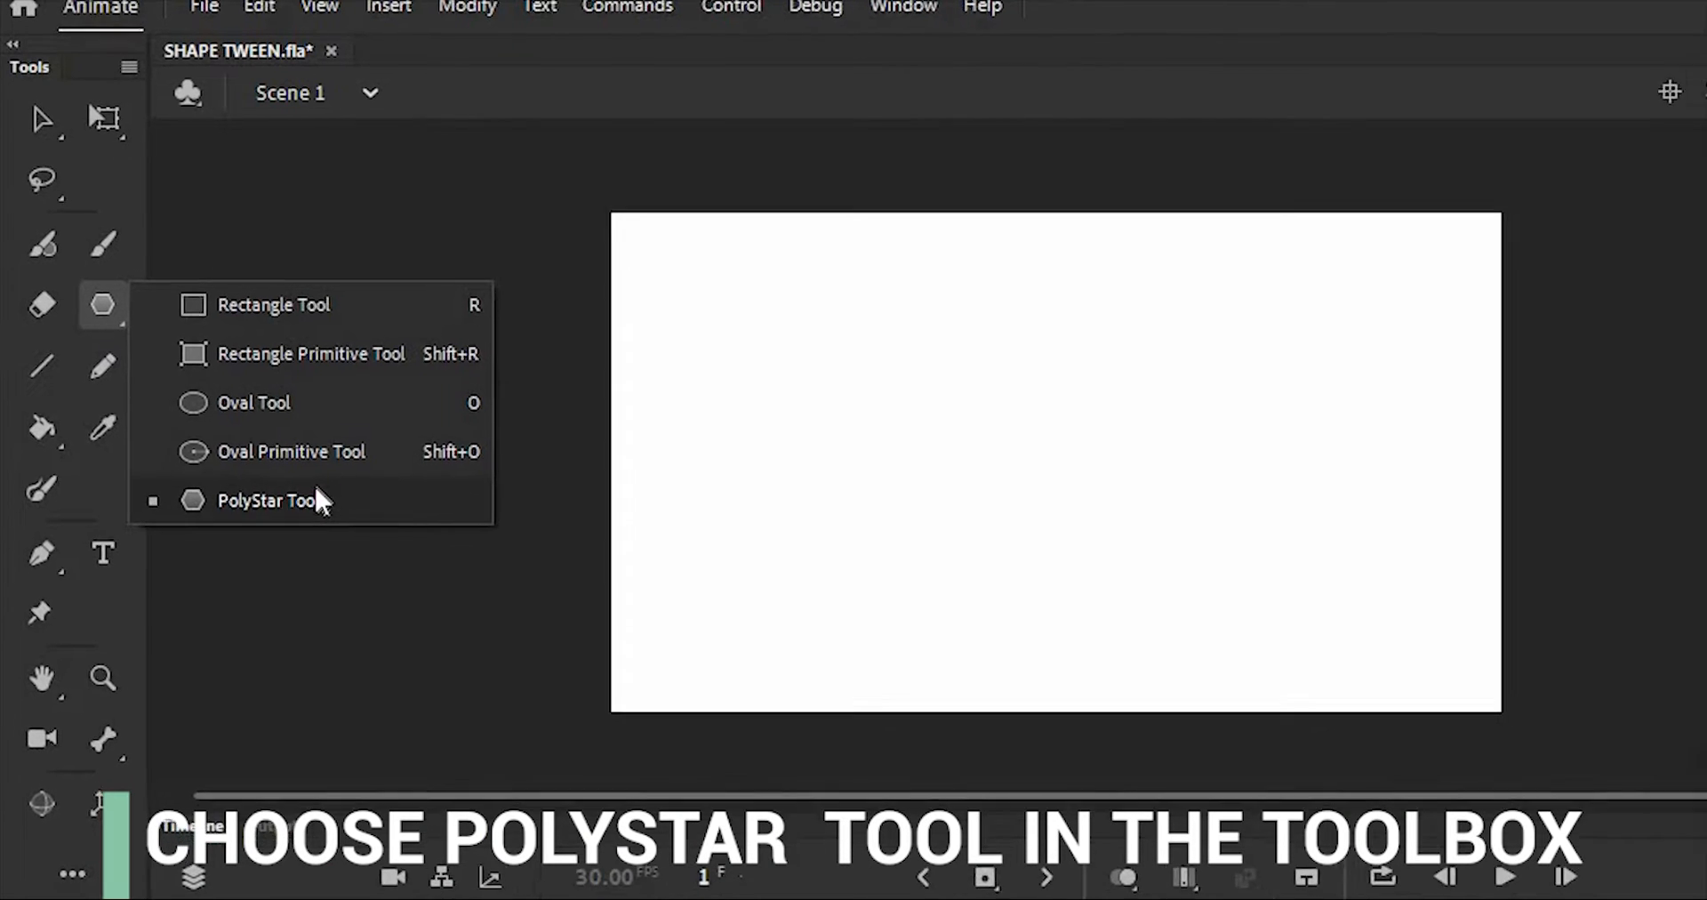
left_click(267, 500)
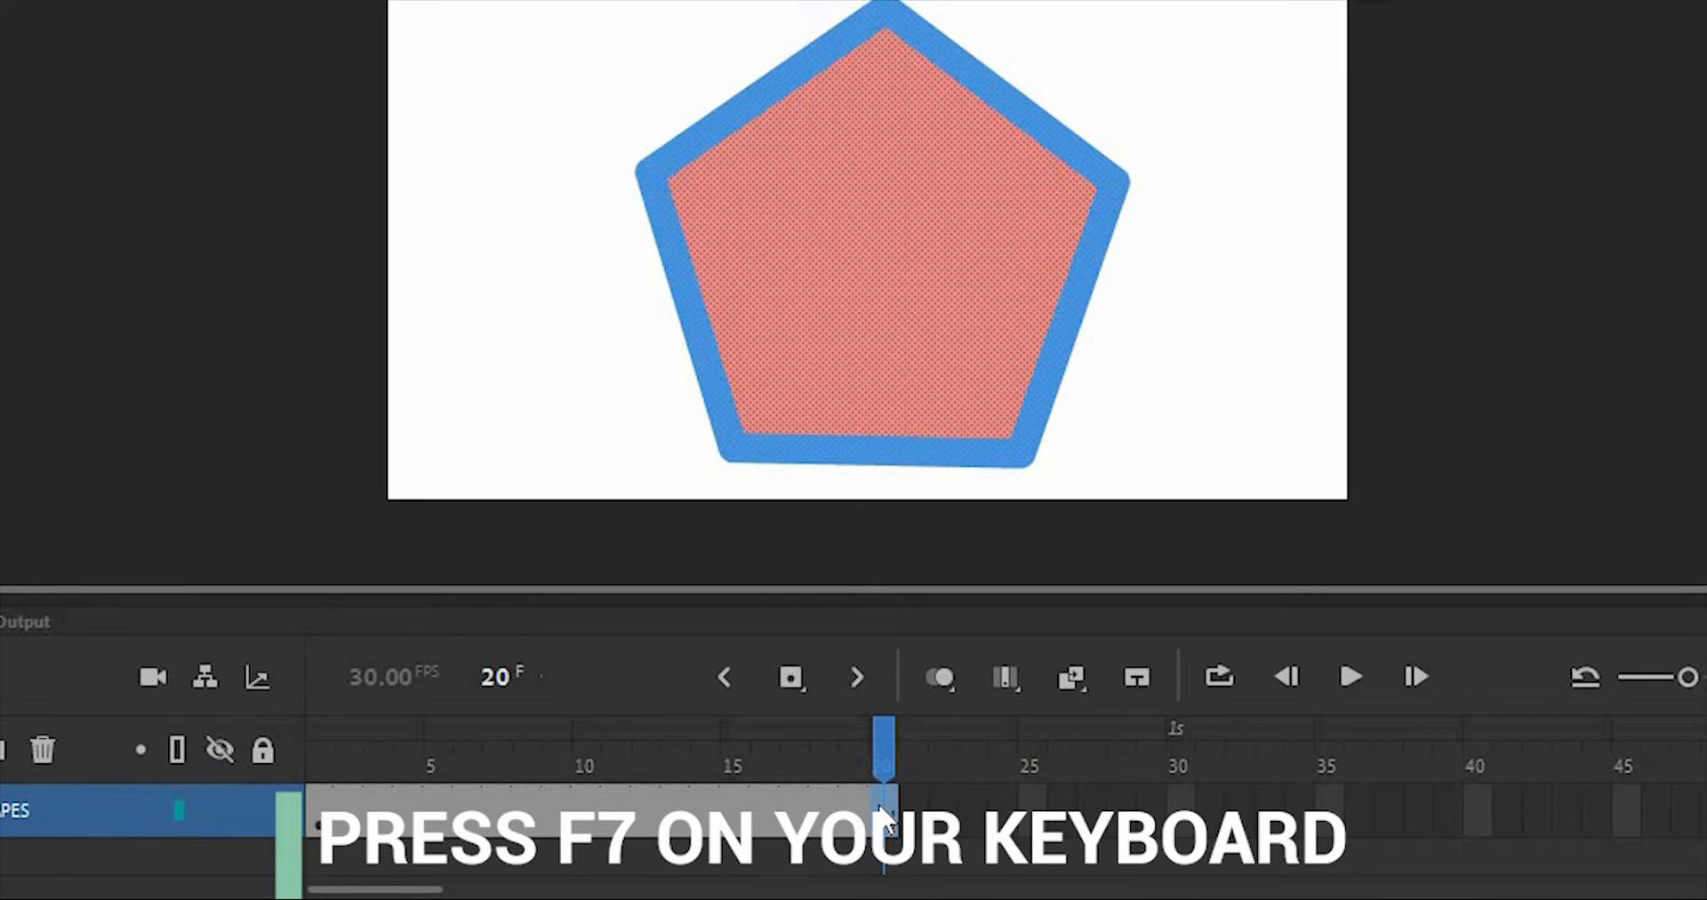
Insert a blank keyframe at frame 20 with F7
key("f7")
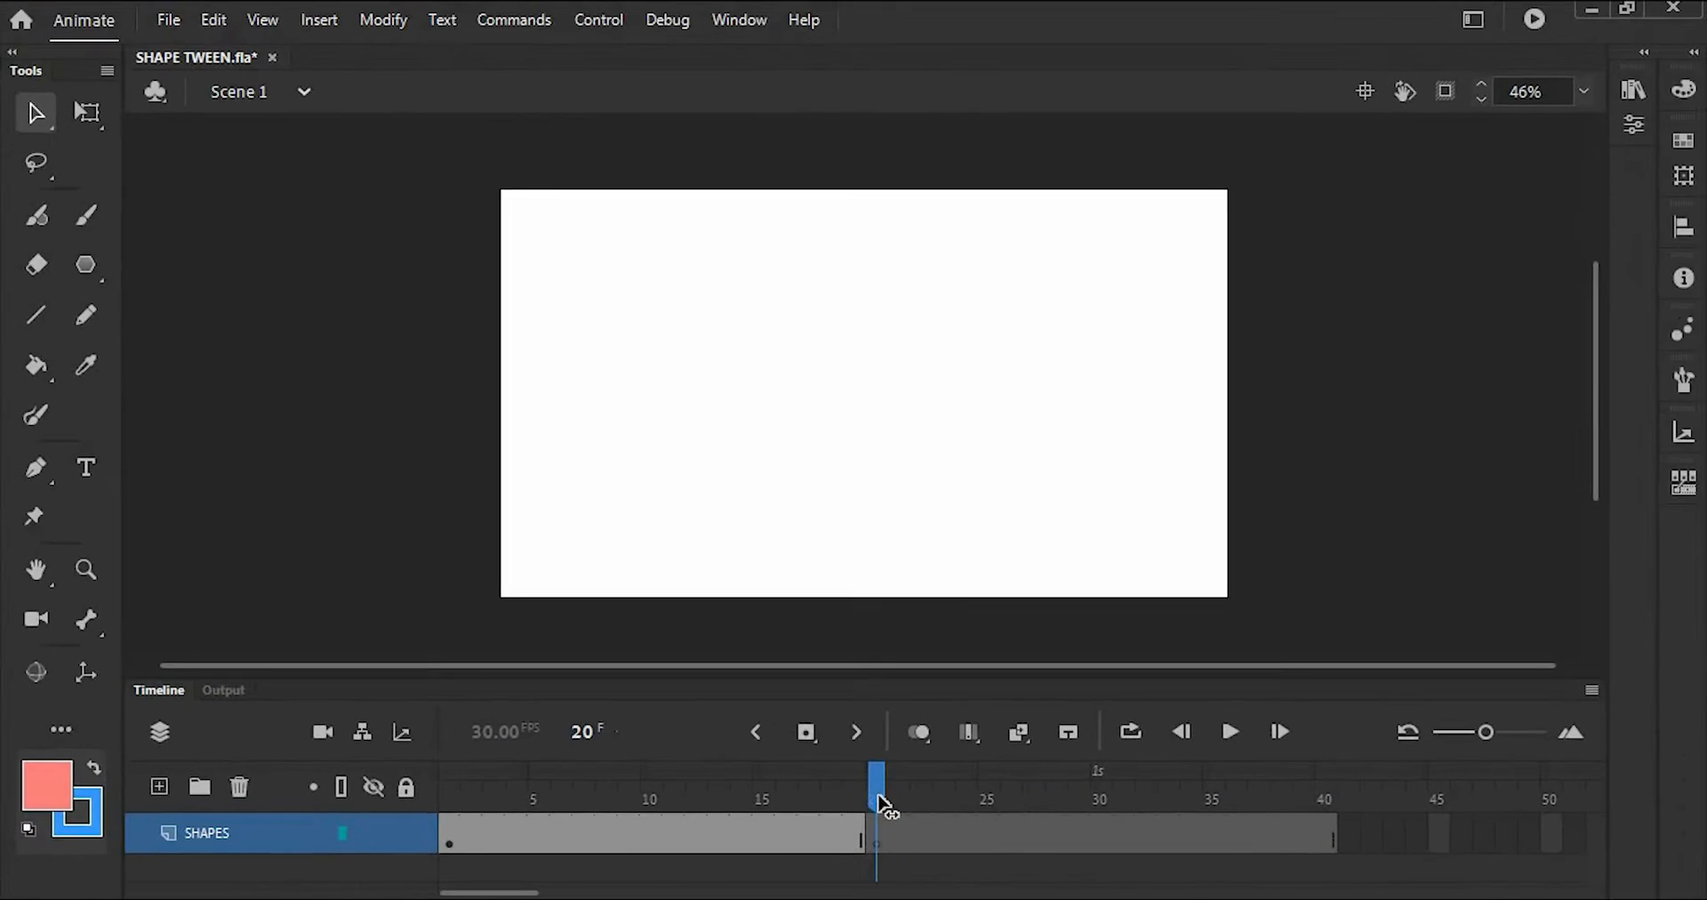
Drag a blue rectangle near the stage centre, then return to the Selection Tool
left_click(85, 265)
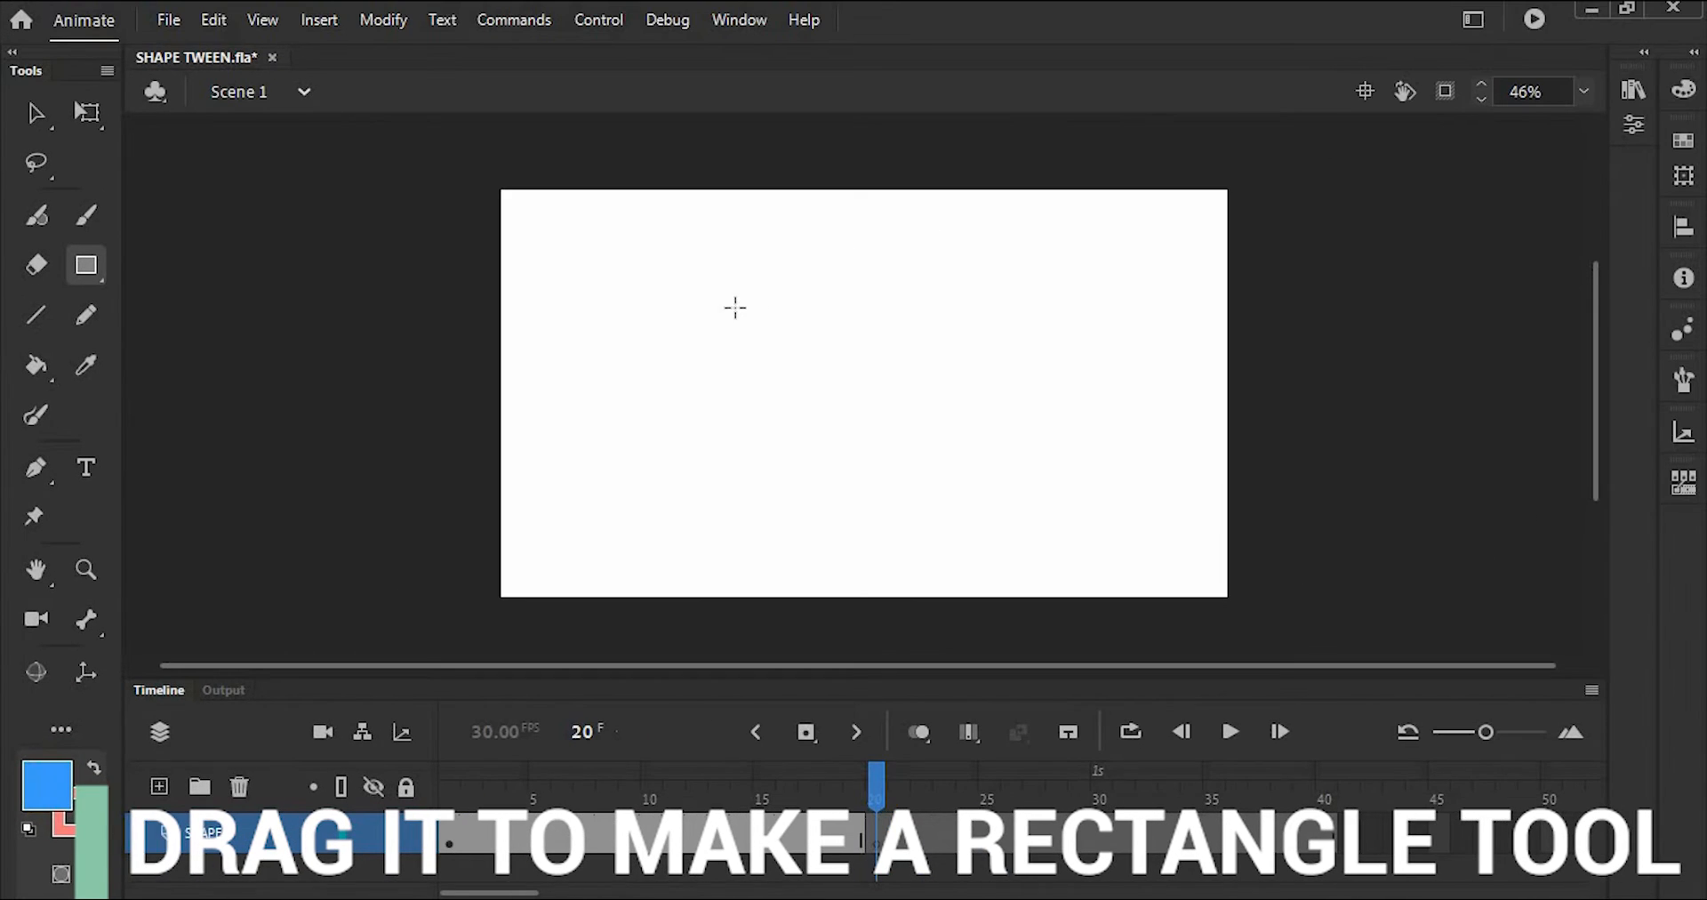
left_click_drag(733, 306, 1022, 534)
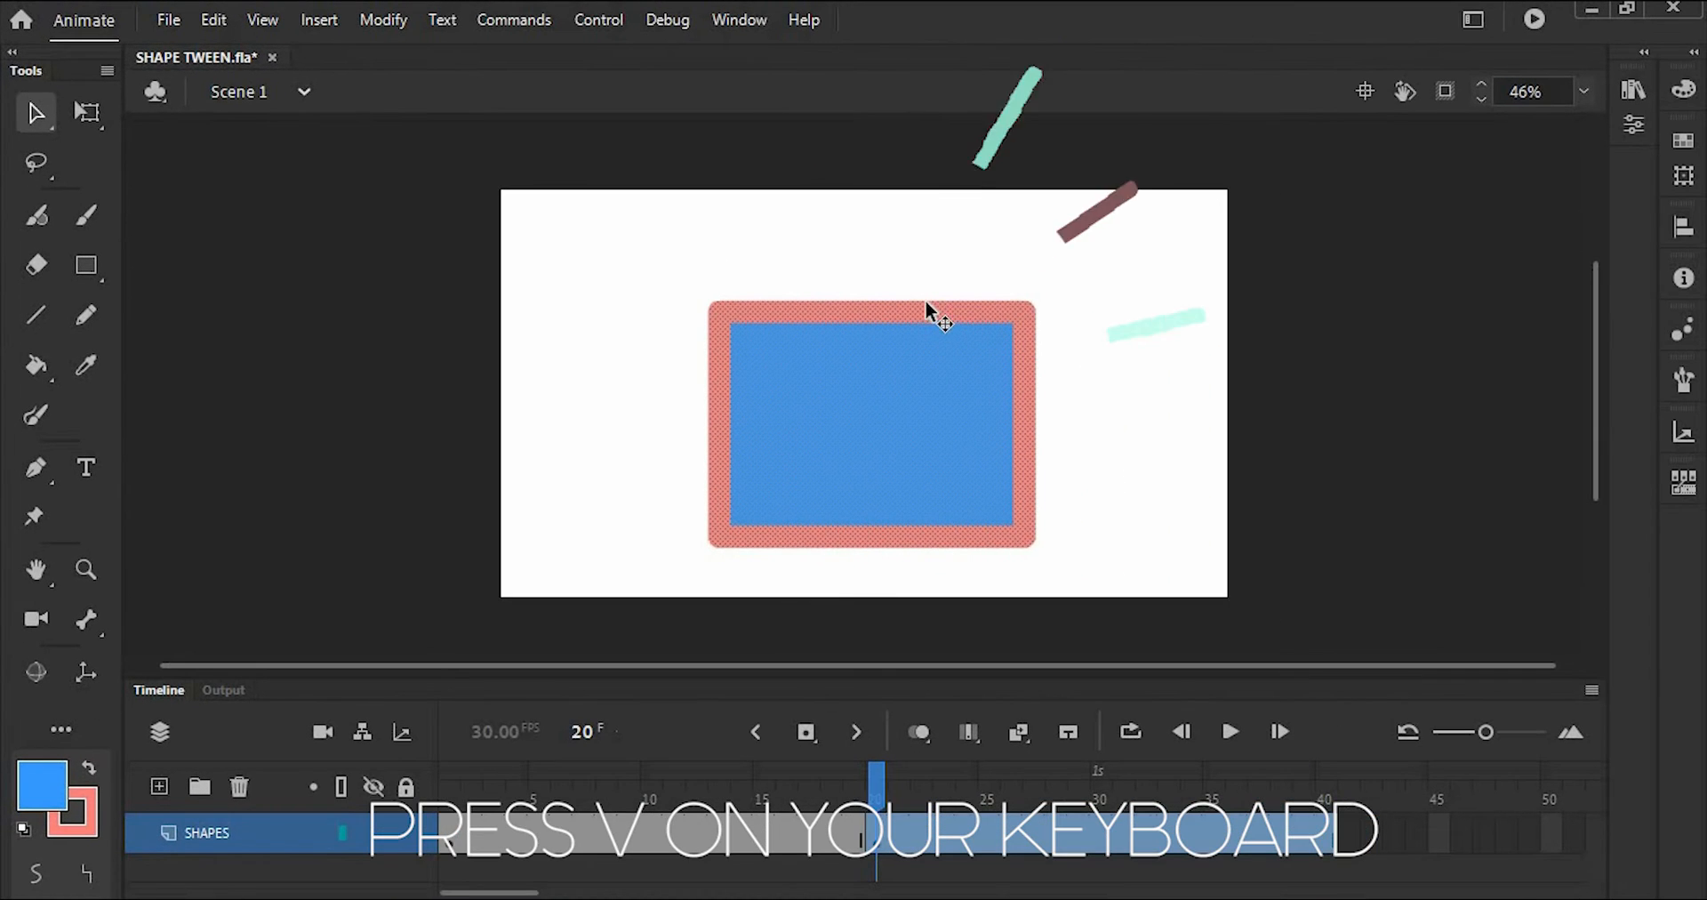
key("v")
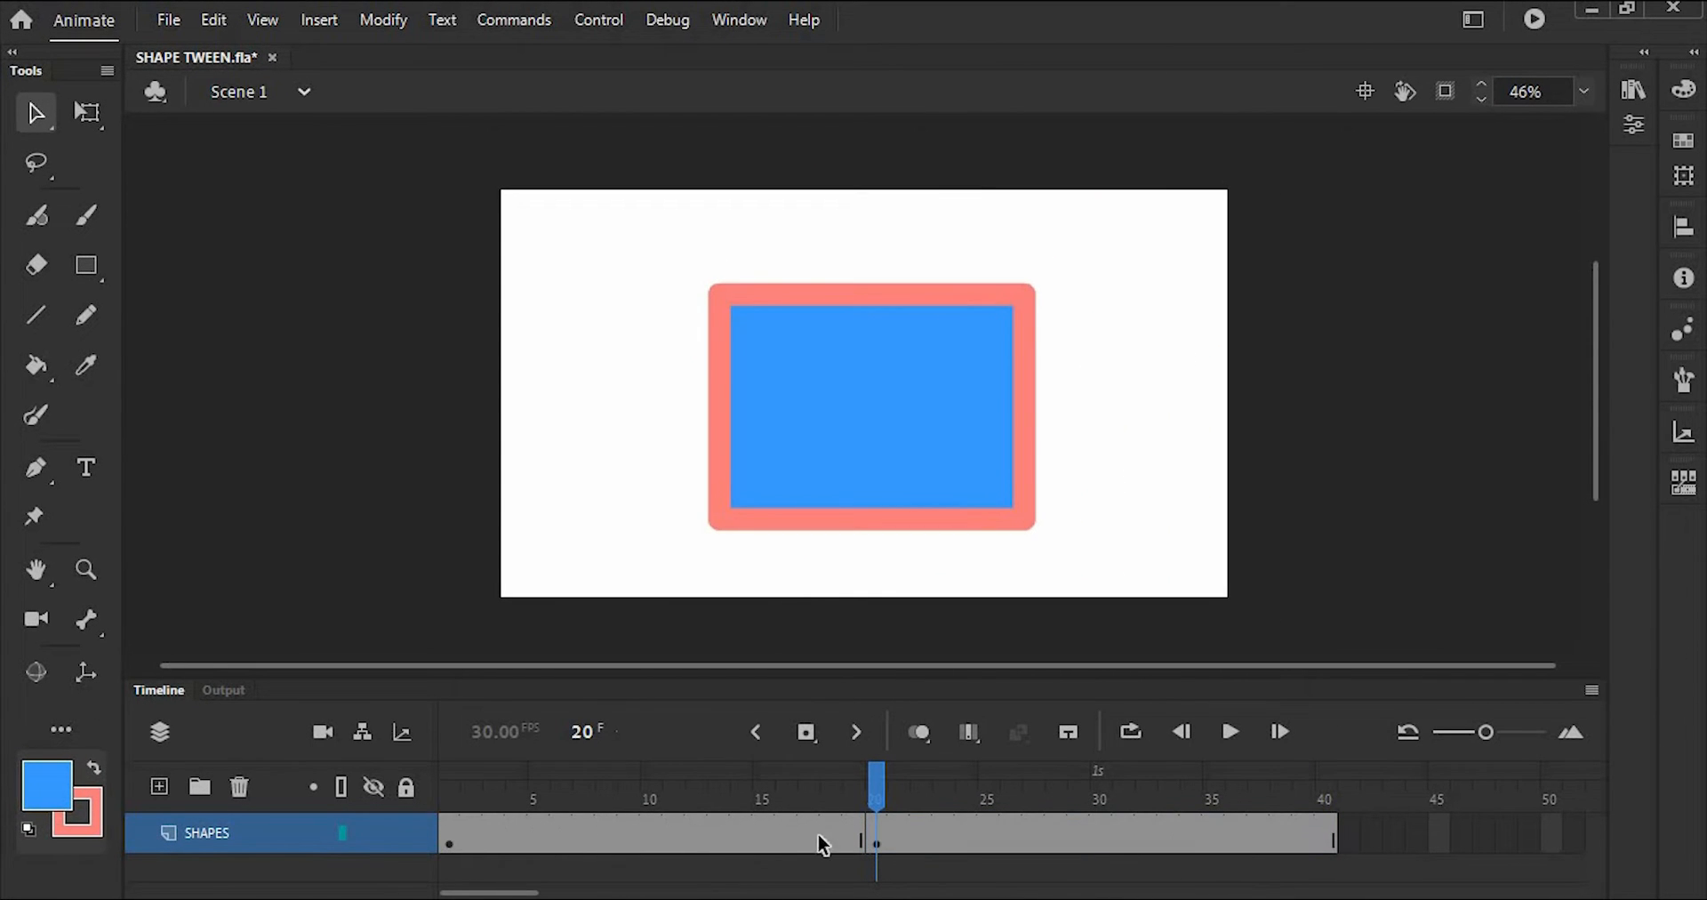
Apply a shape tween across frames 1–20 and play then stop the pentagon-to-rectangle morph
right_click(821, 845)
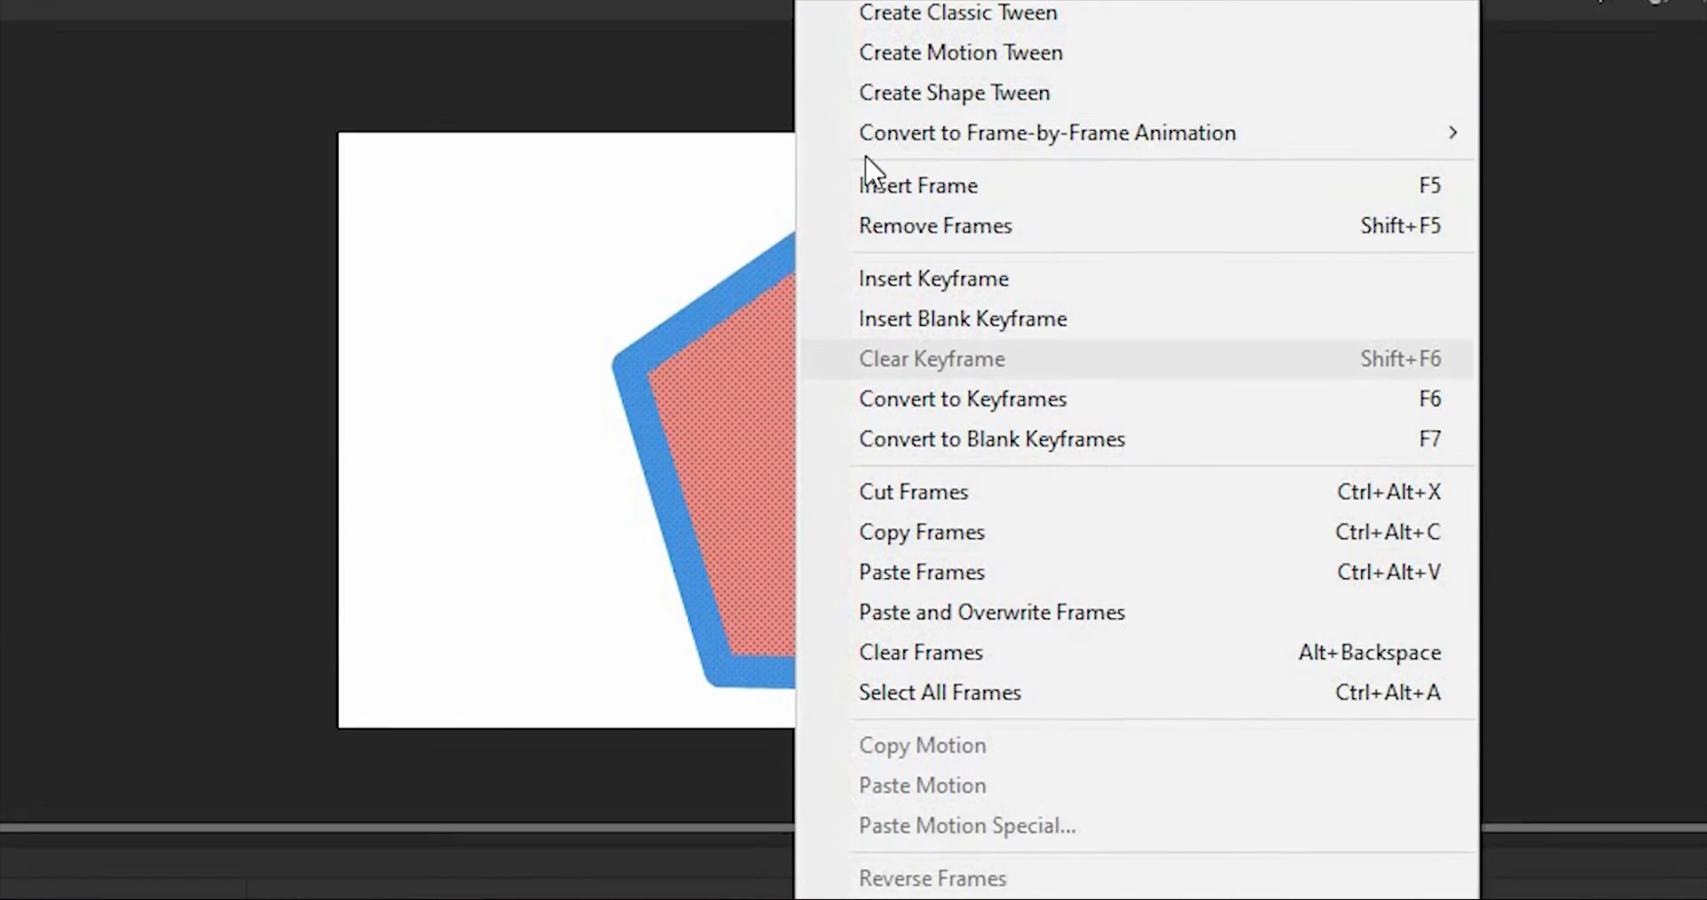
mouse_move(954, 121)
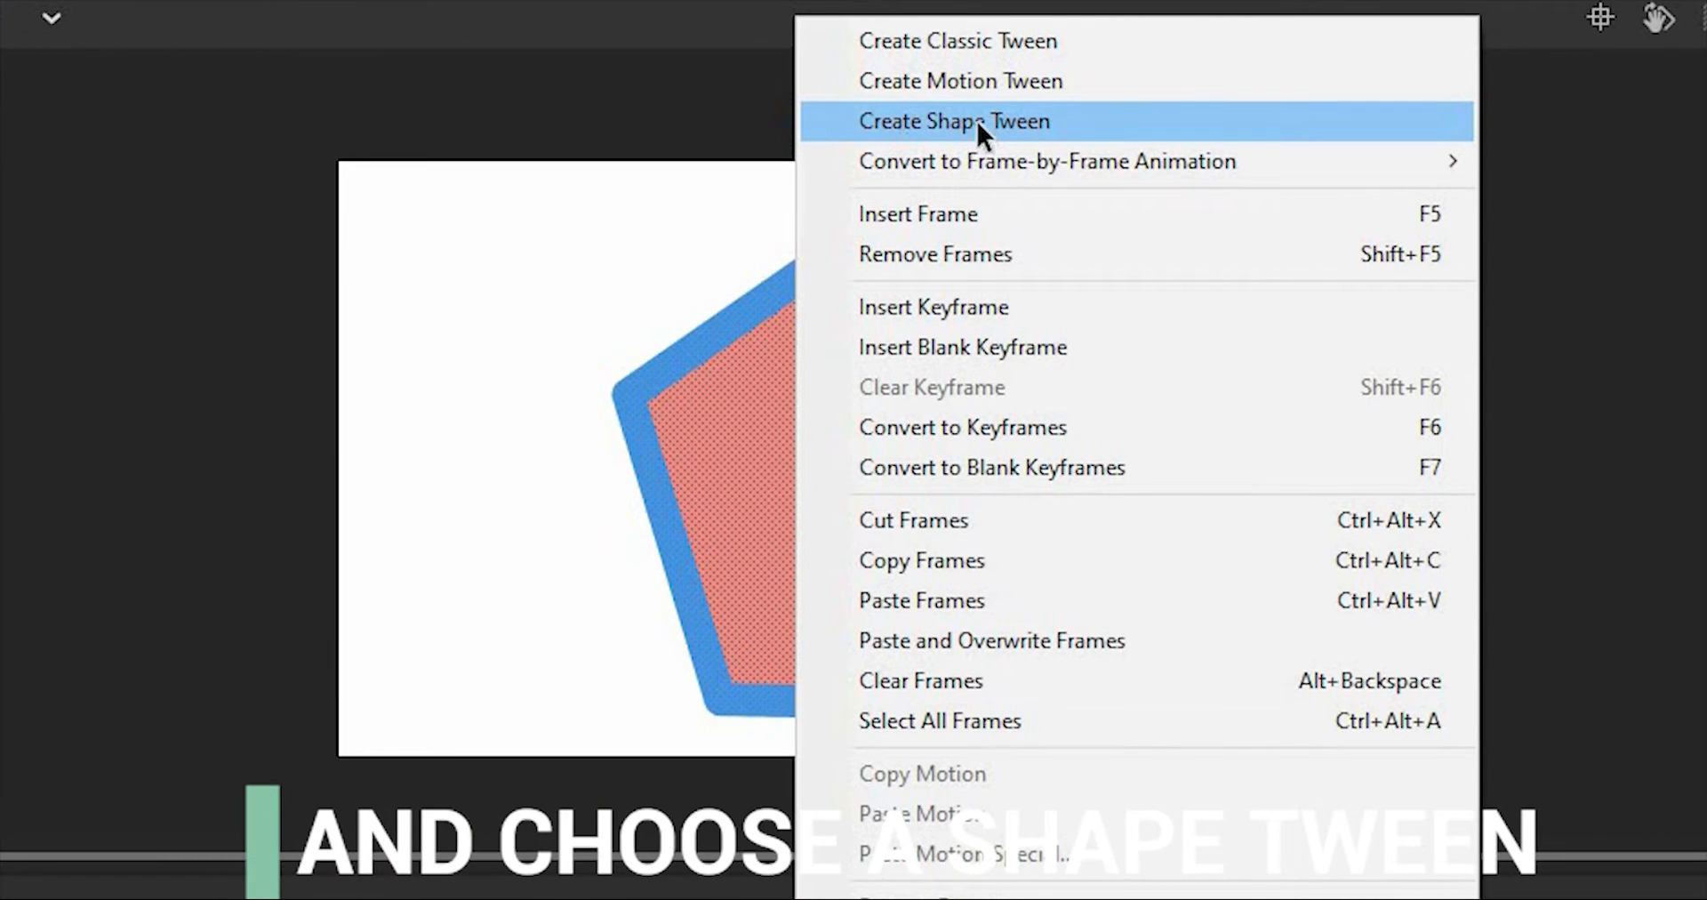
left_click(954, 121)
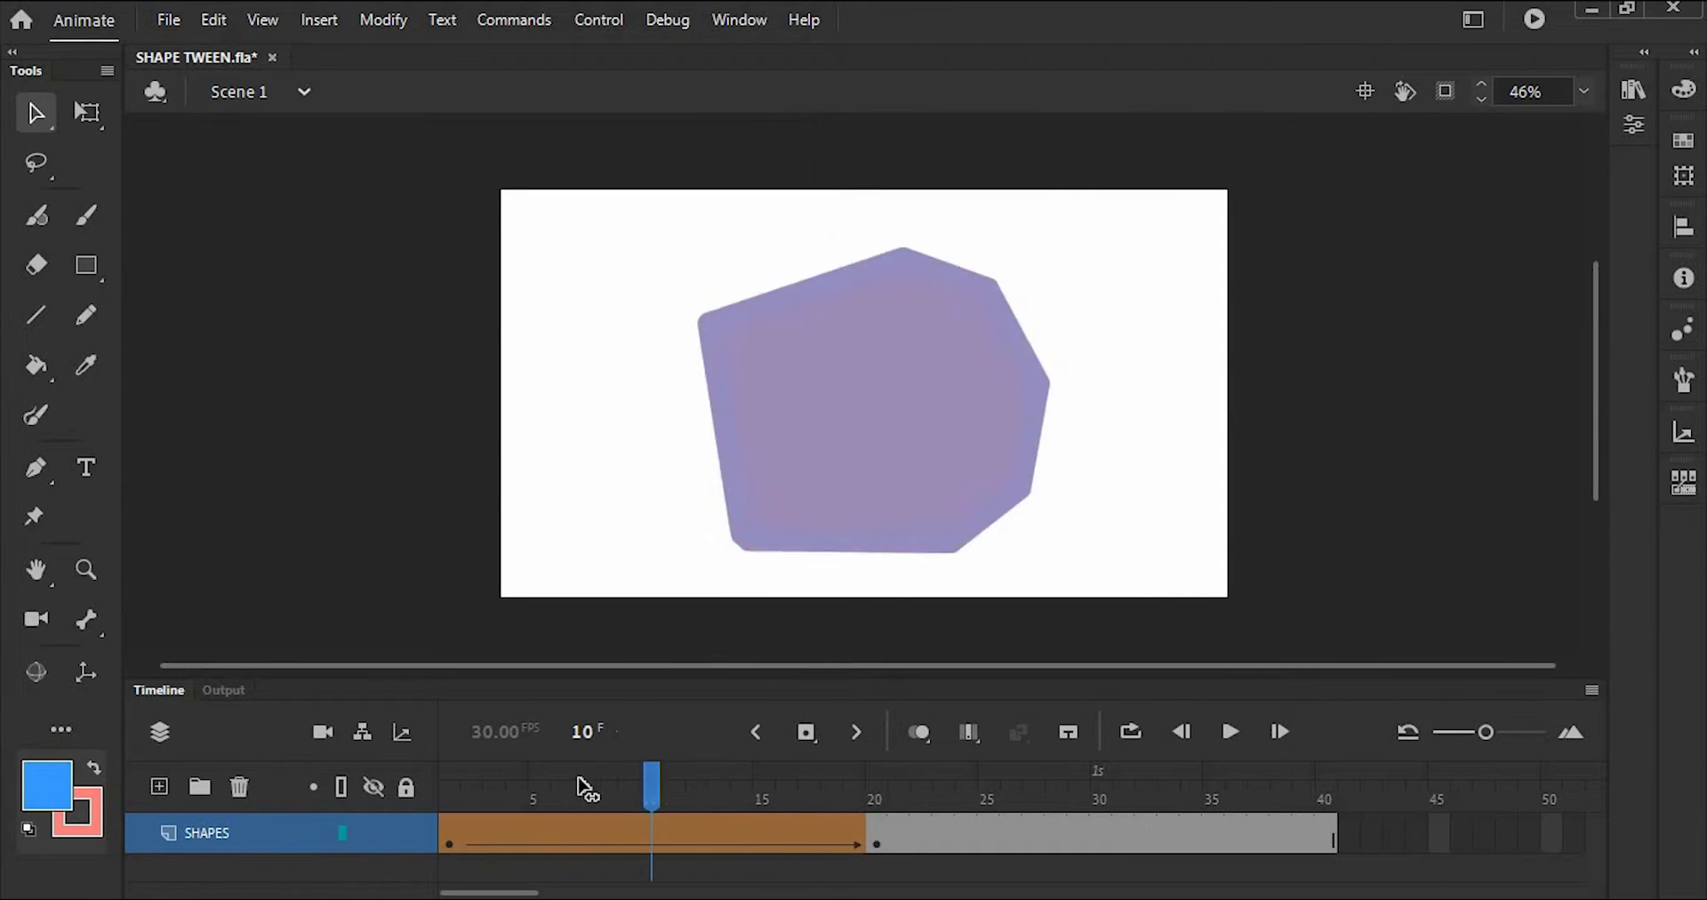
left_click(1231, 731)
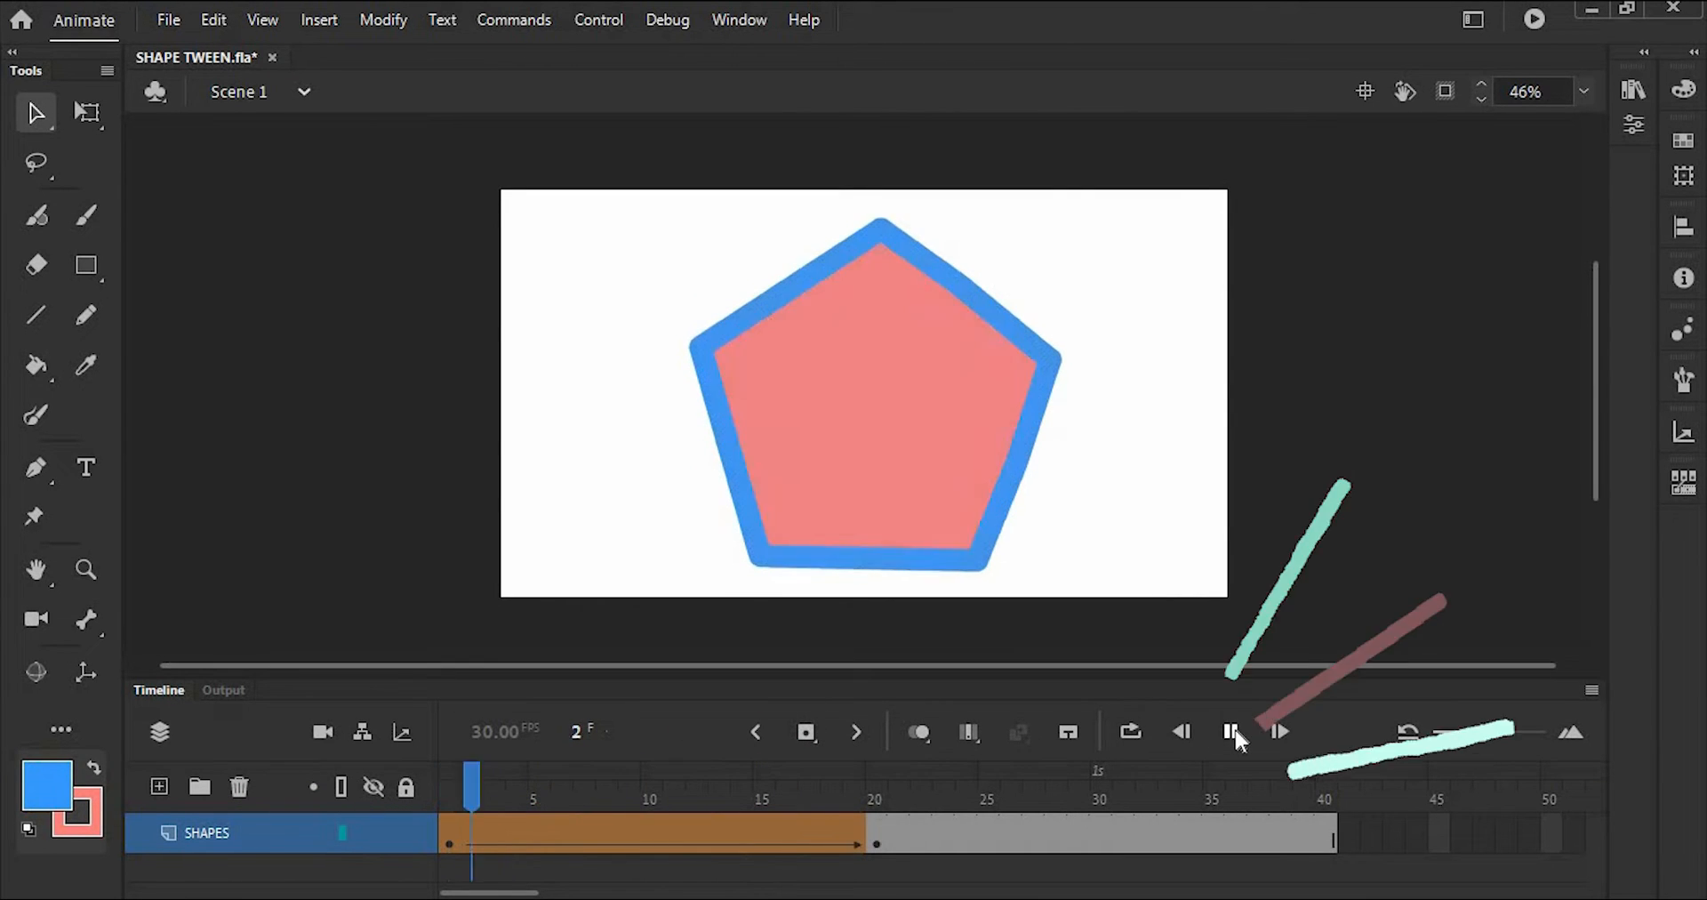
left_click(1231, 731)
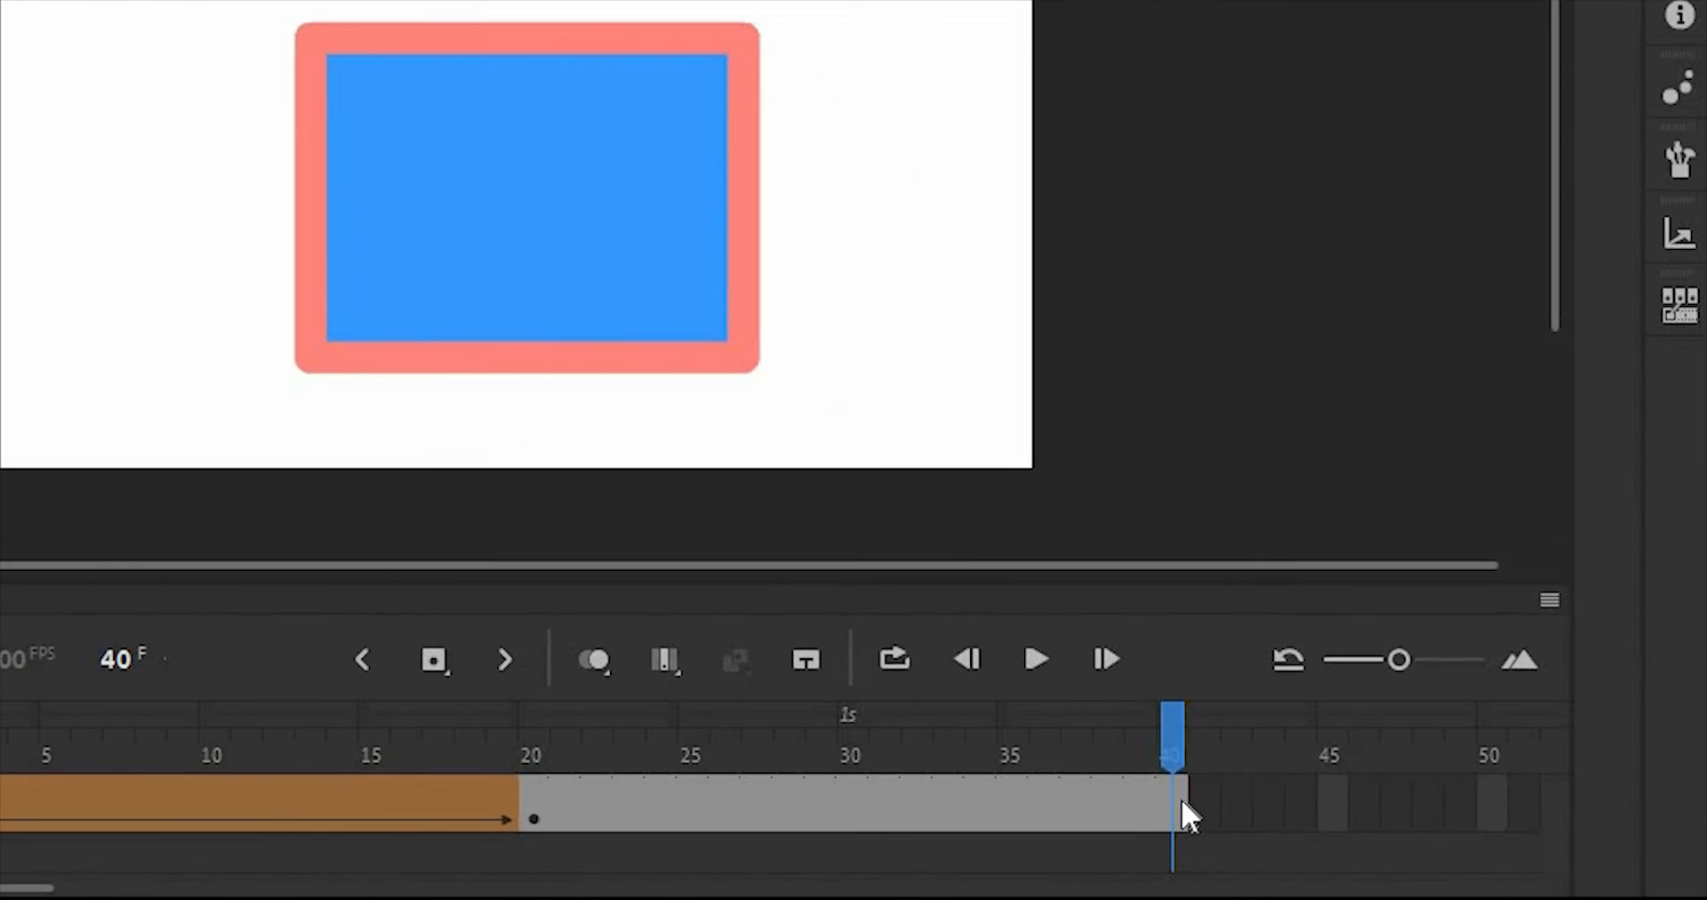
Add a blank keyframe at frame 40 and type the text ADOBER GAB on stage
key("f7")
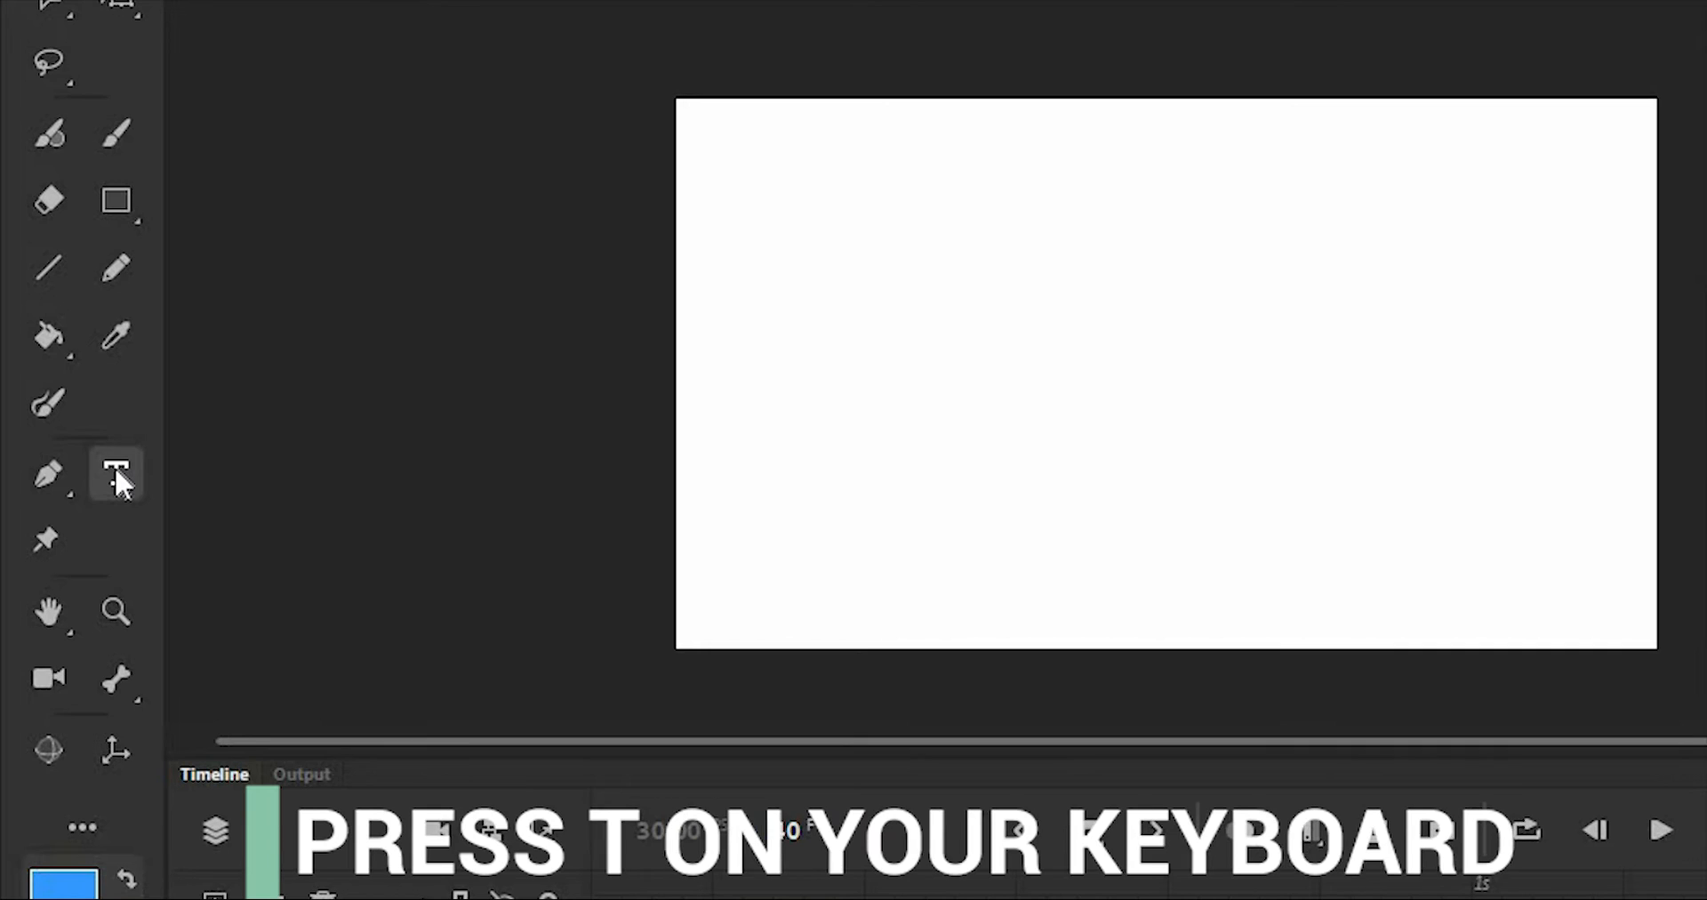
key("t")
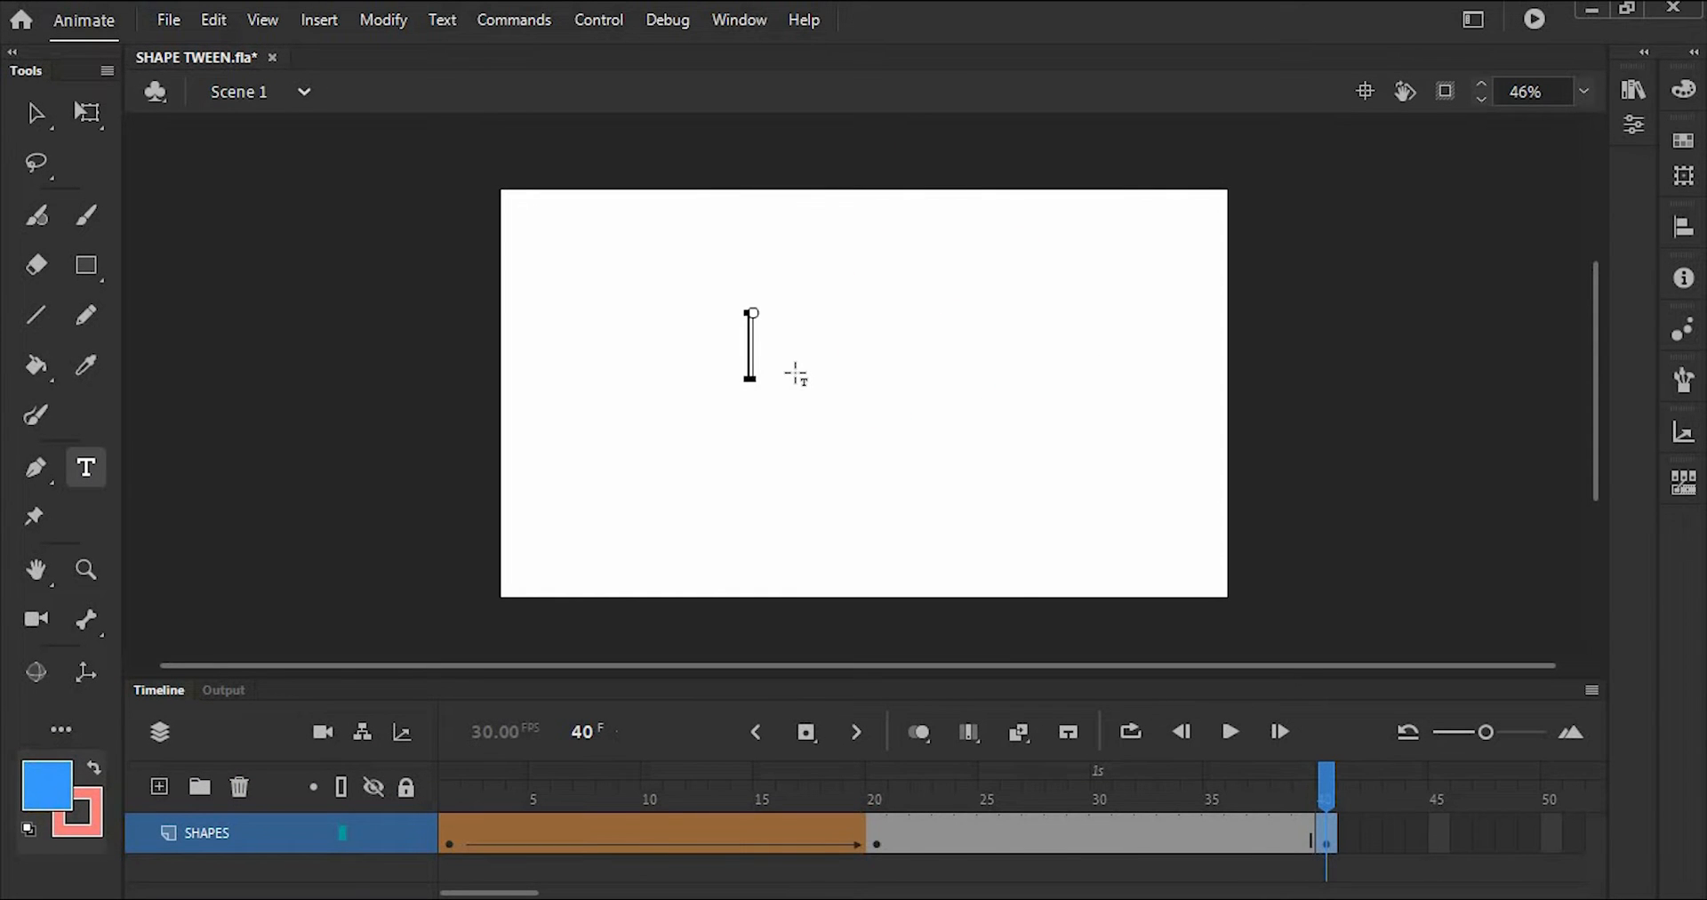
type("ADOBER GAB")
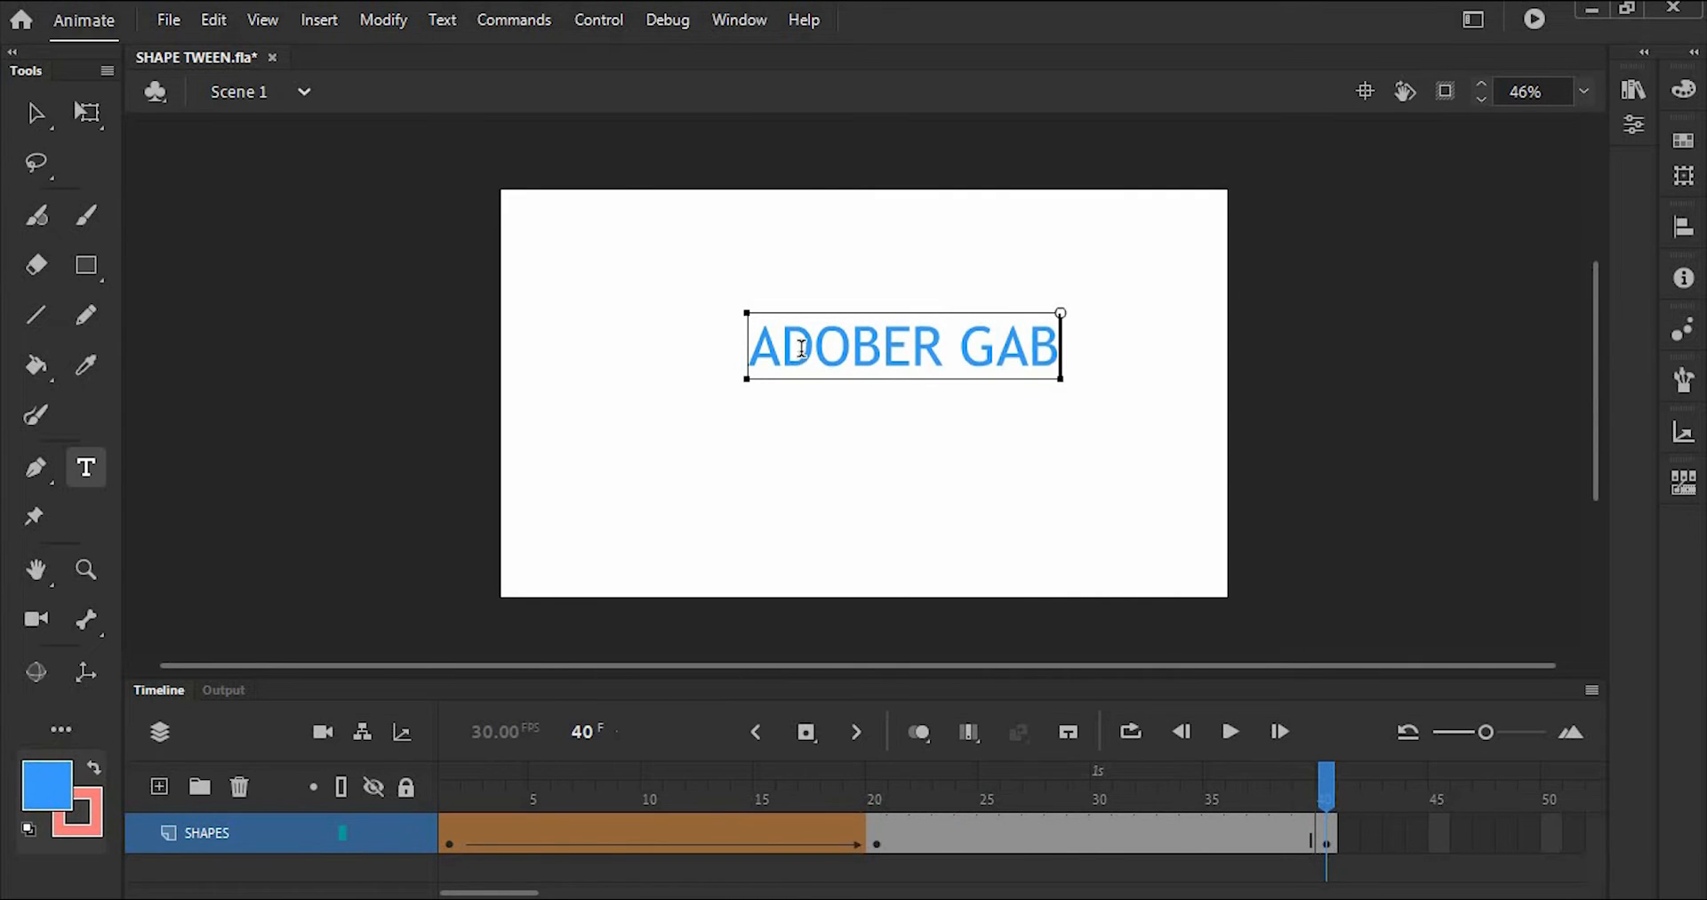
left_click(36, 113)
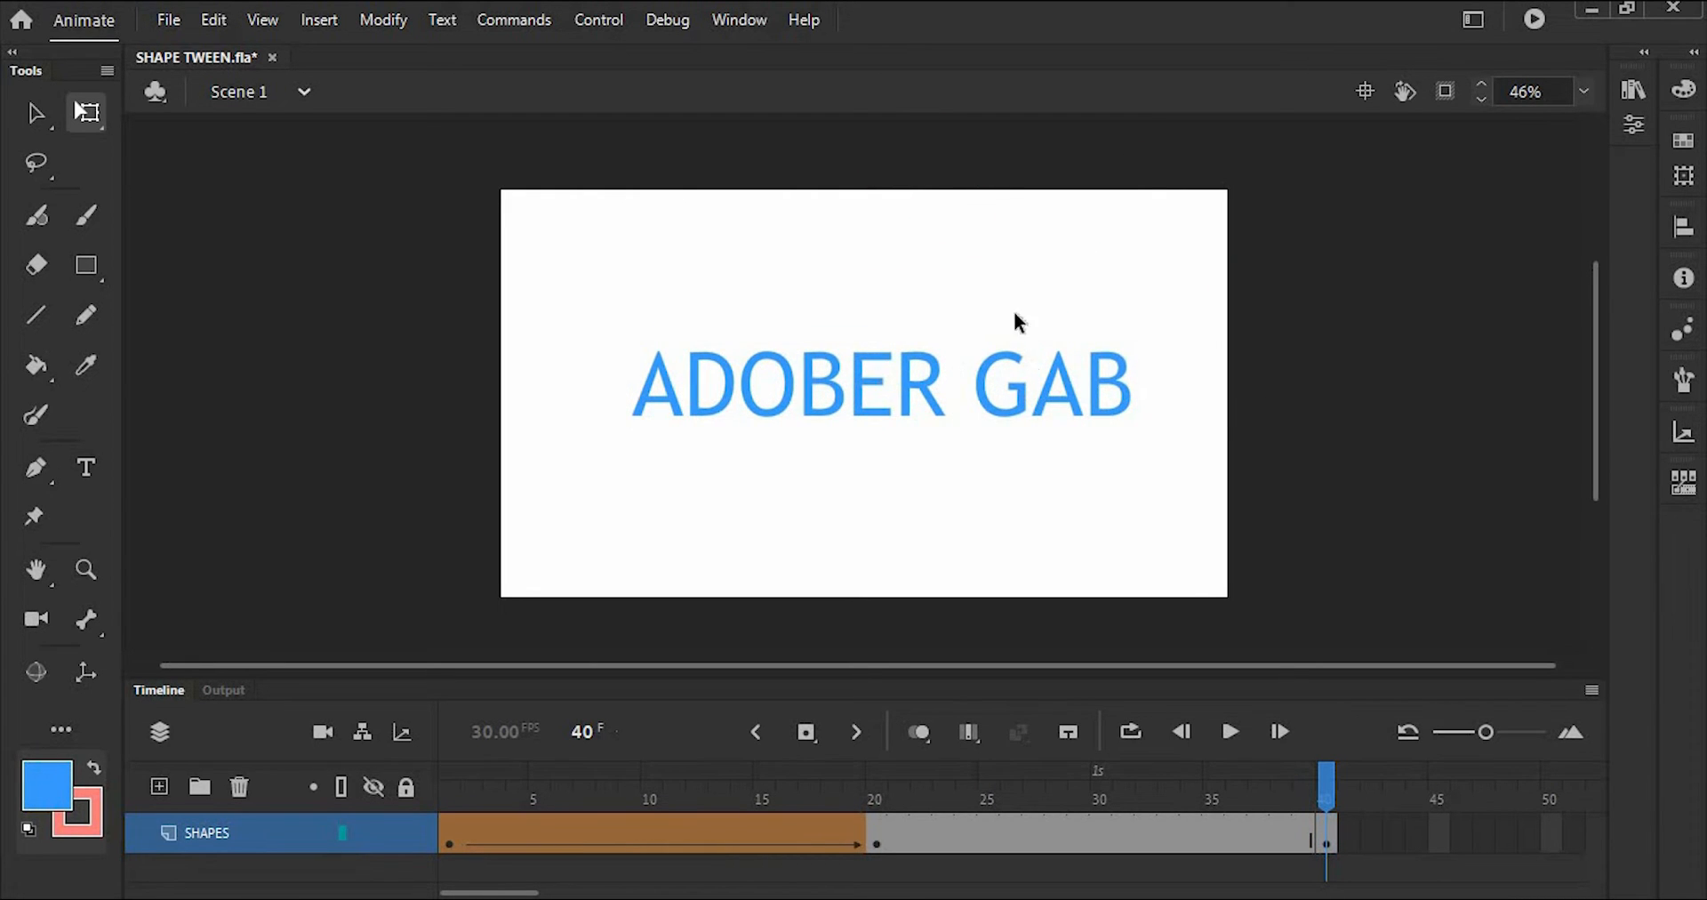
Break apart the ADOBER GAB text into separate pieces
left_click(1018, 392)
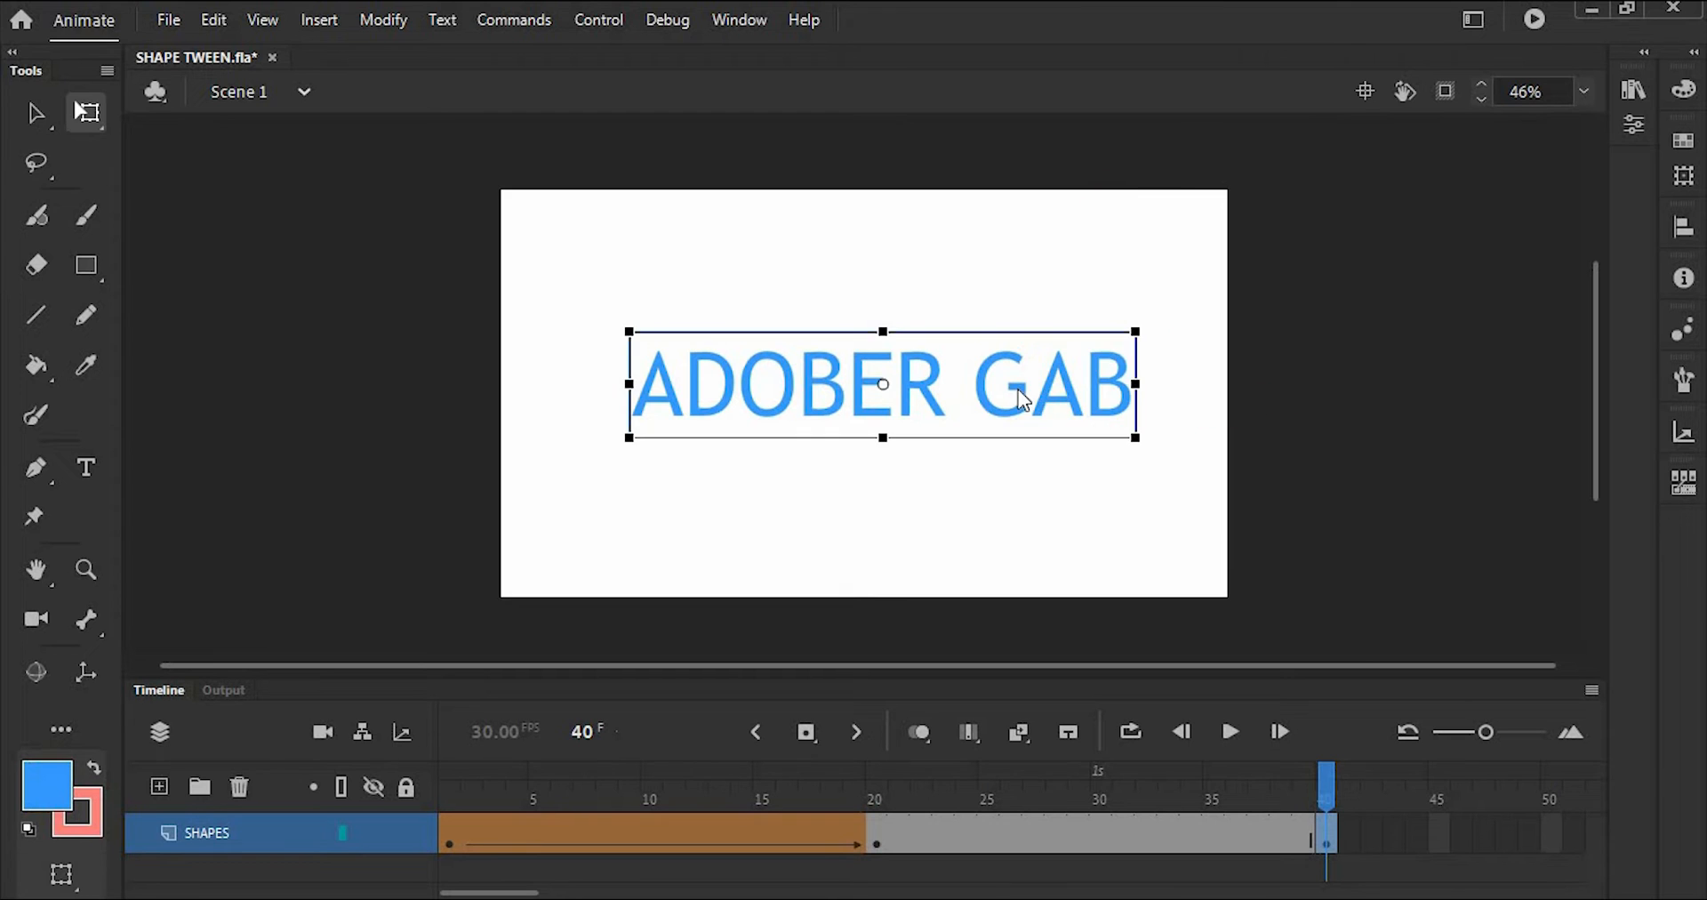
right_click(1018, 395)
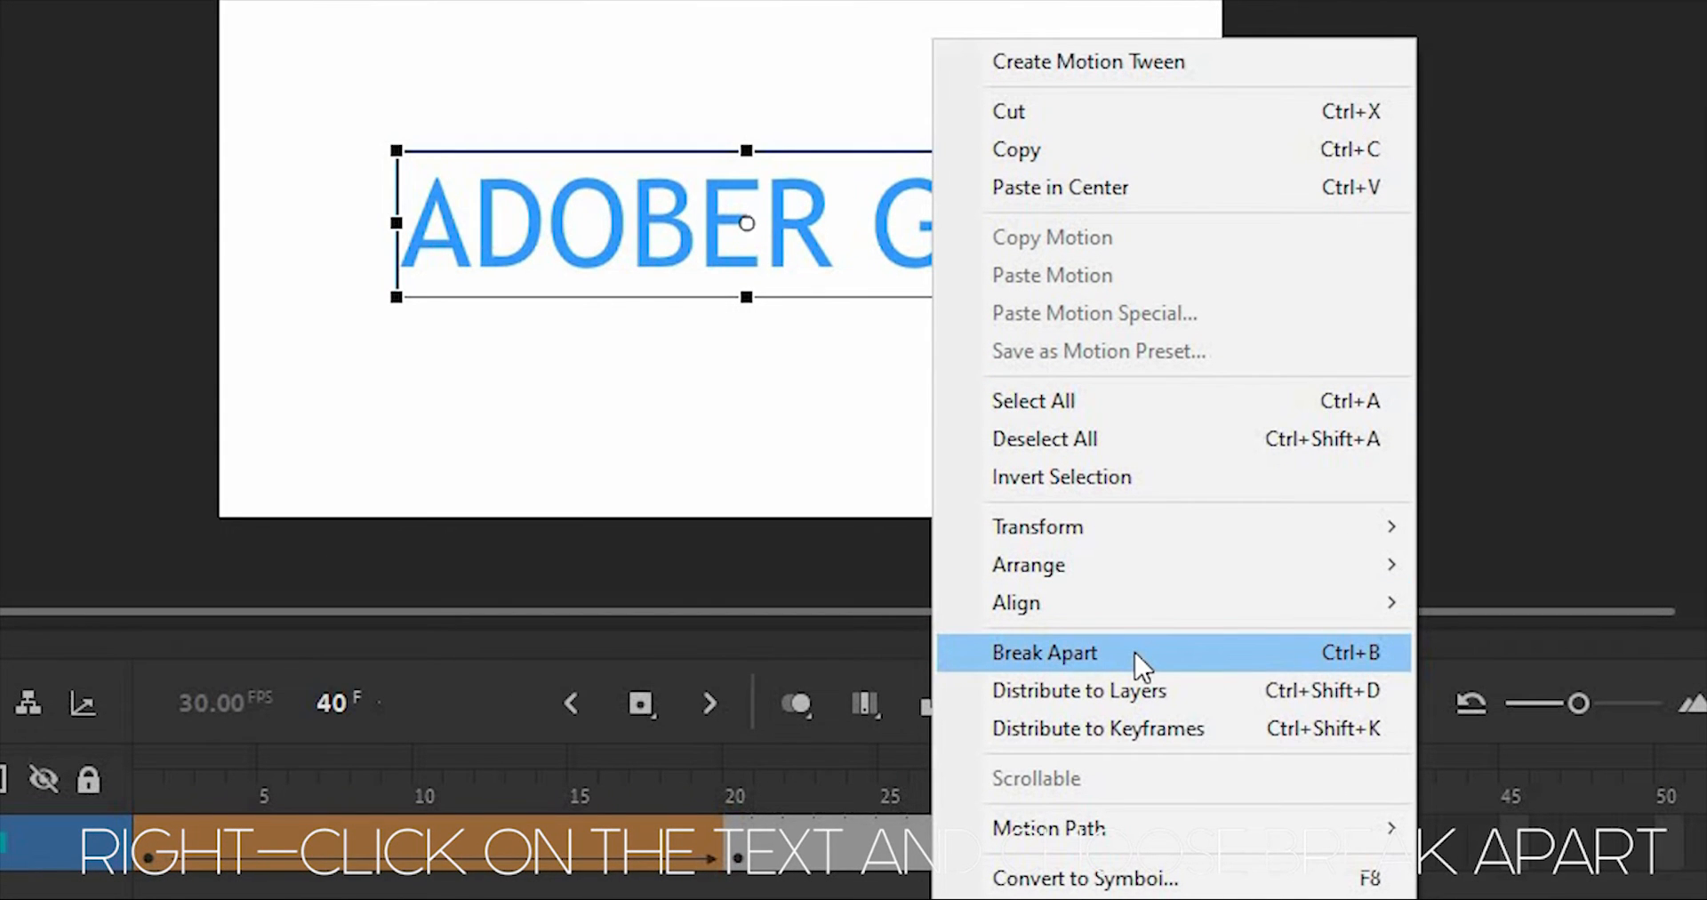
left_click(1043, 651)
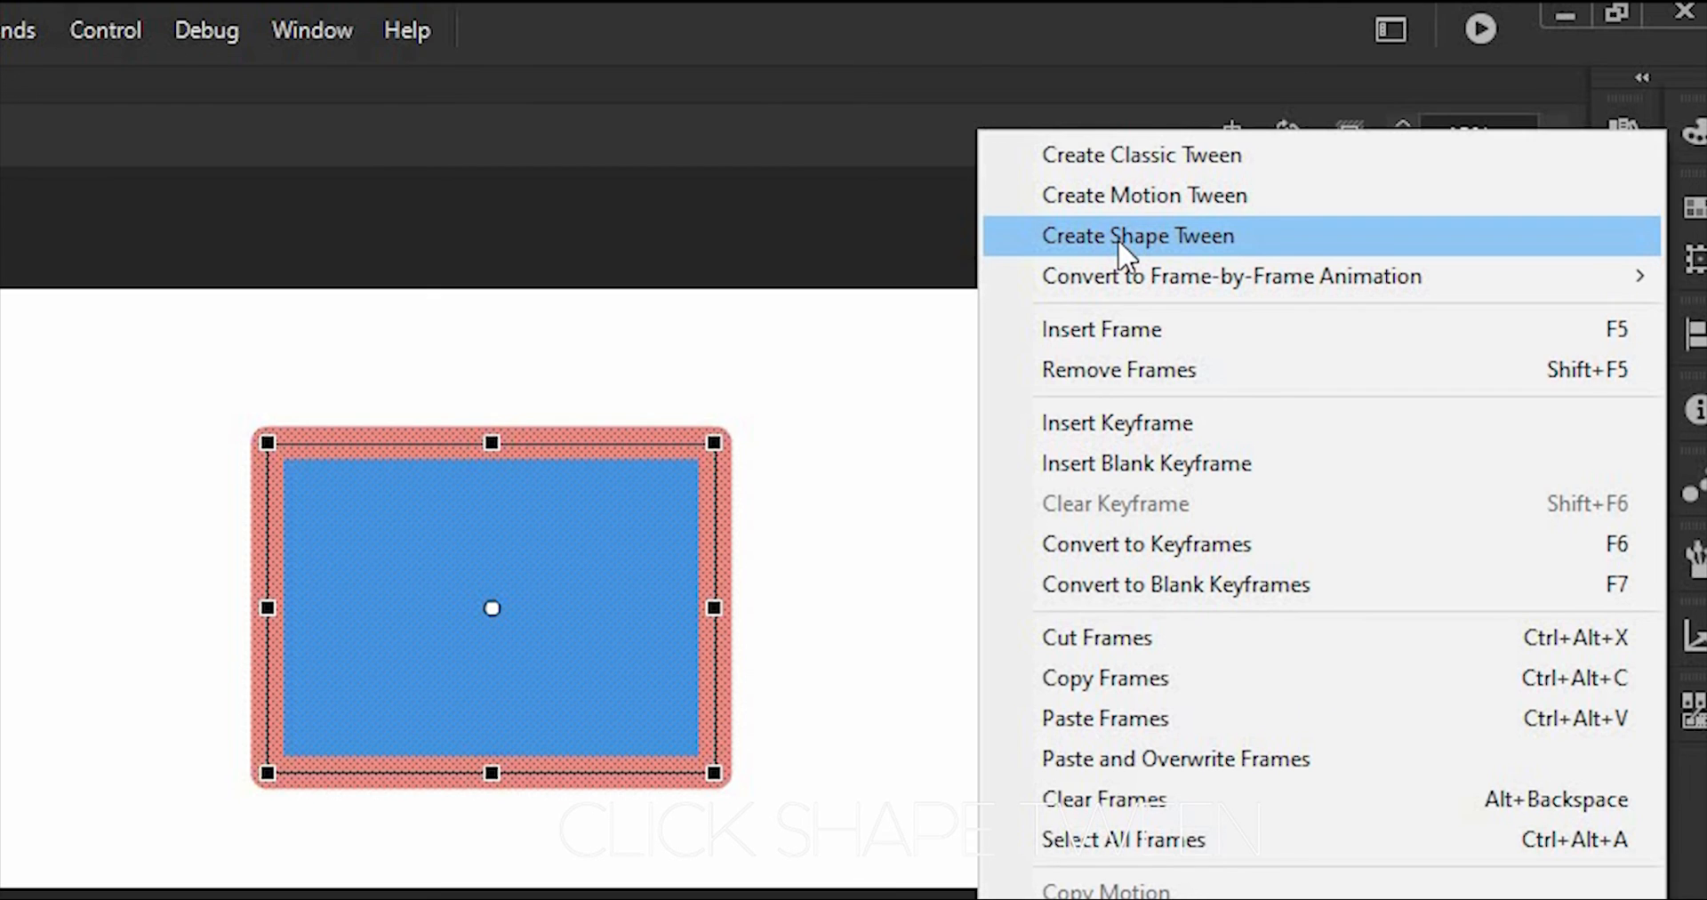
Apply a shape tween across frames 20–40 and play the full morph sequence
left_click(1138, 236)
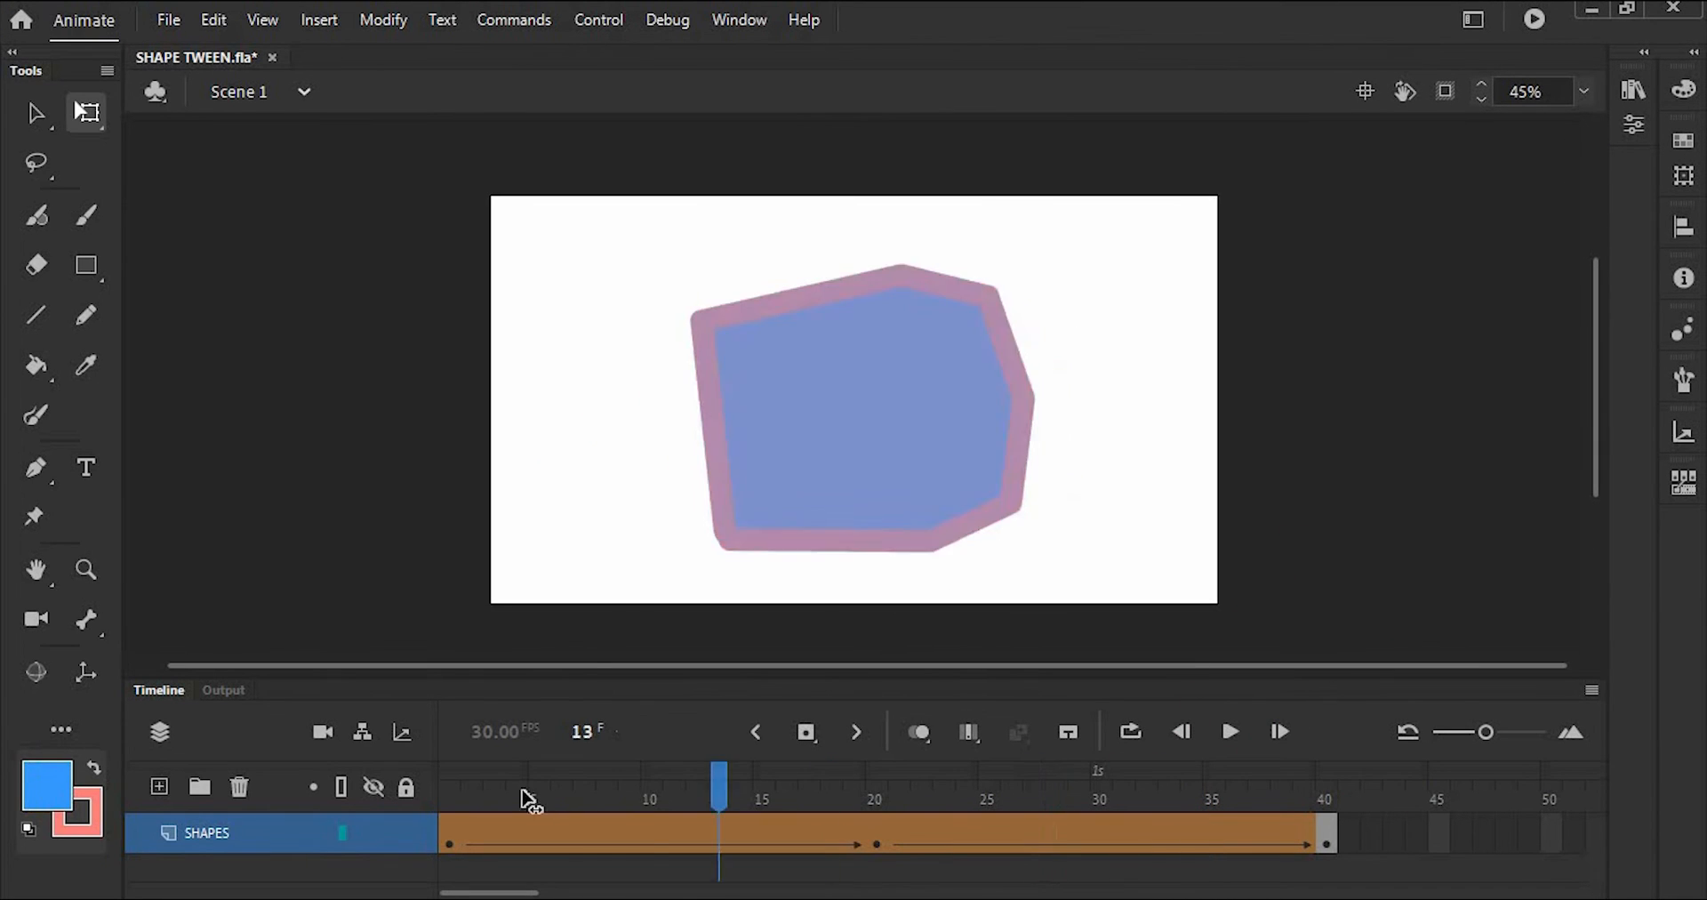
left_click(1229, 731)
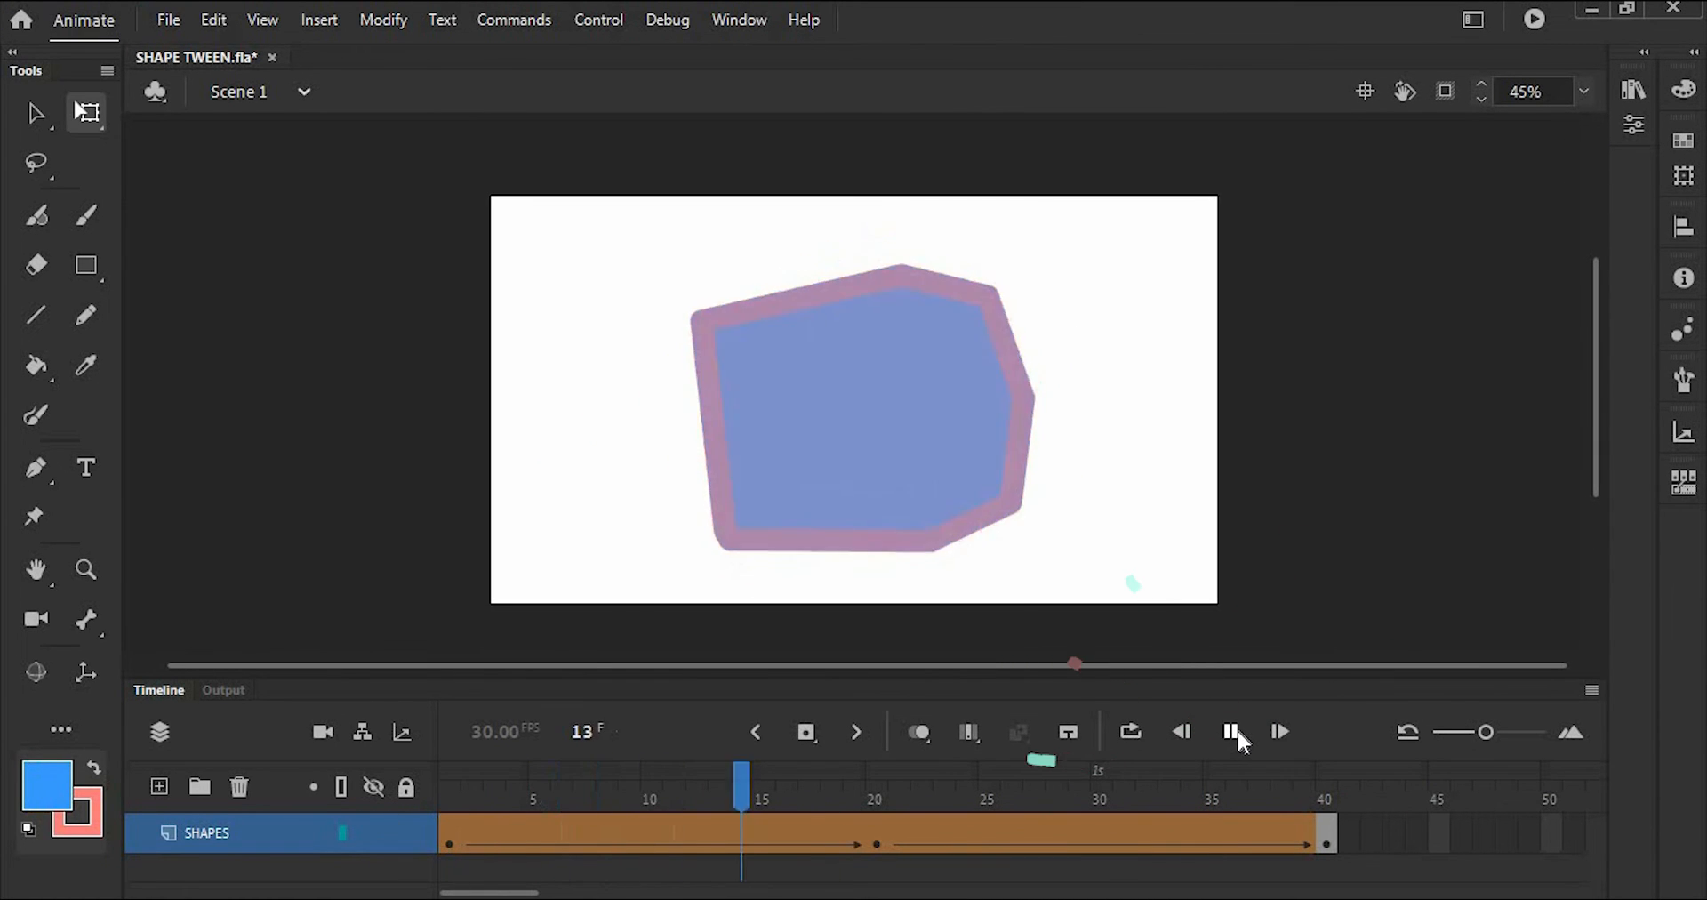